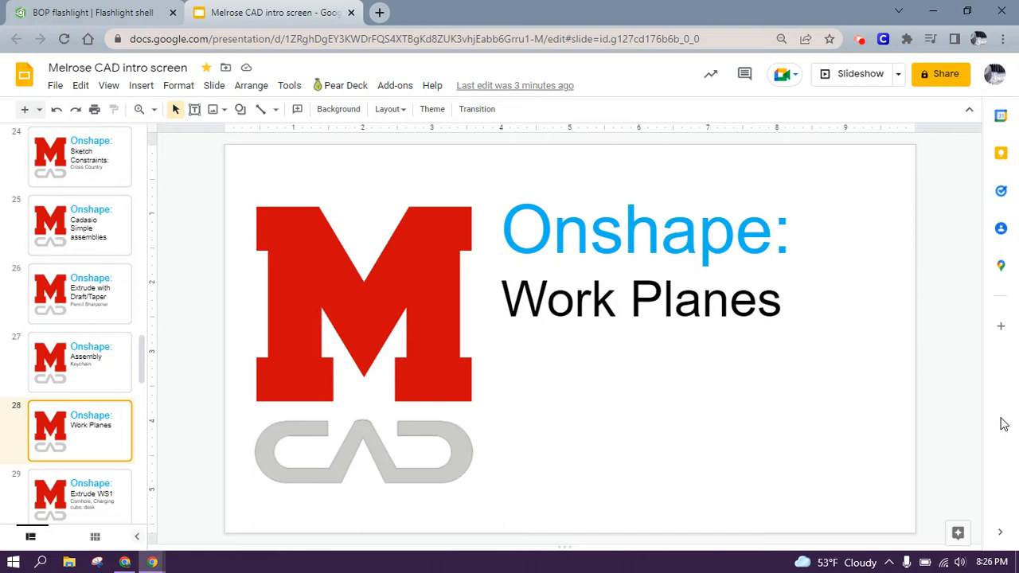
pyautogui.moveTo(269, 100)
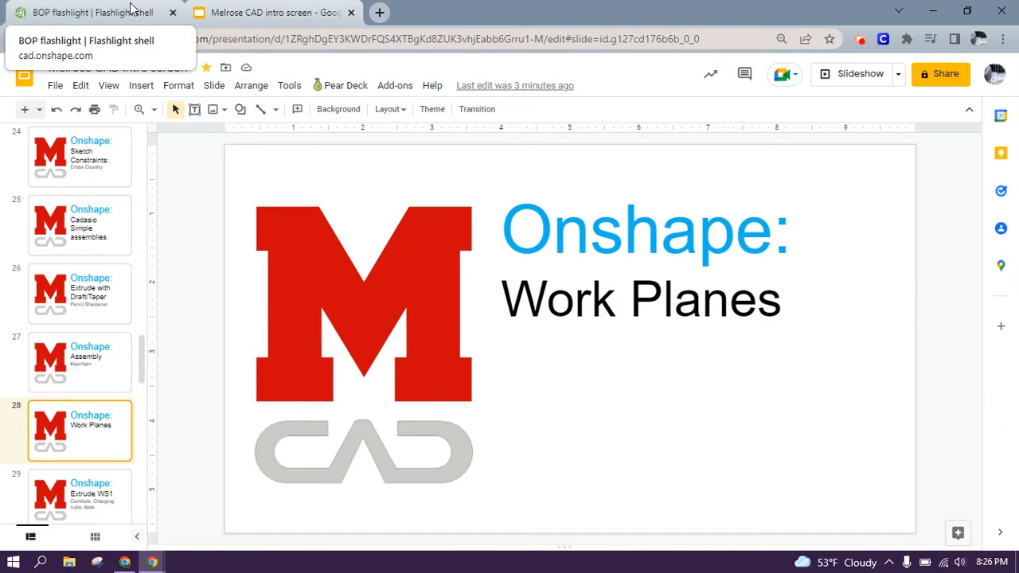
# Open the Flashlight shell Part Studio and orbit the red body from several angles
pyautogui.click(92, 12)
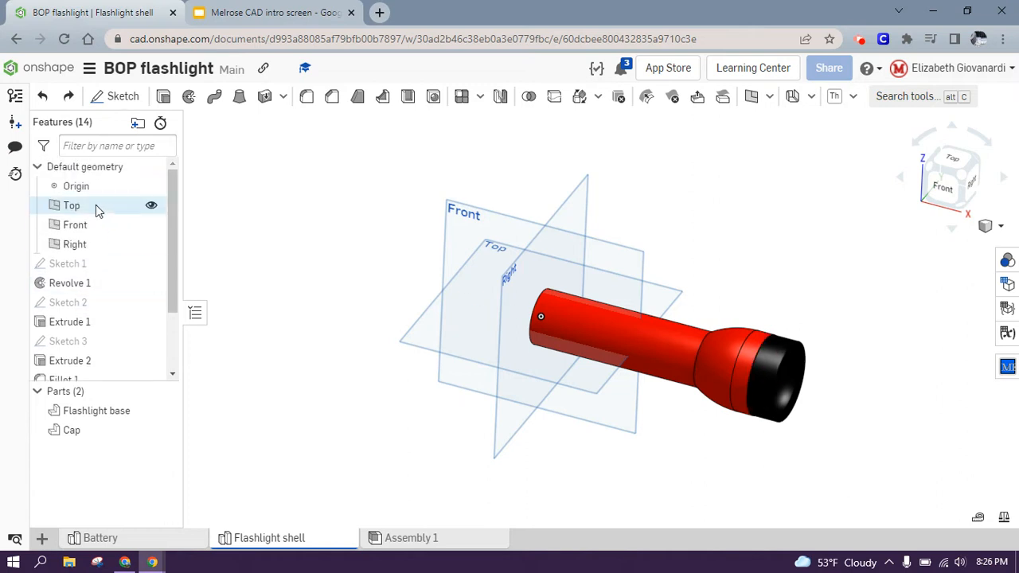
pyautogui.click(74, 244)
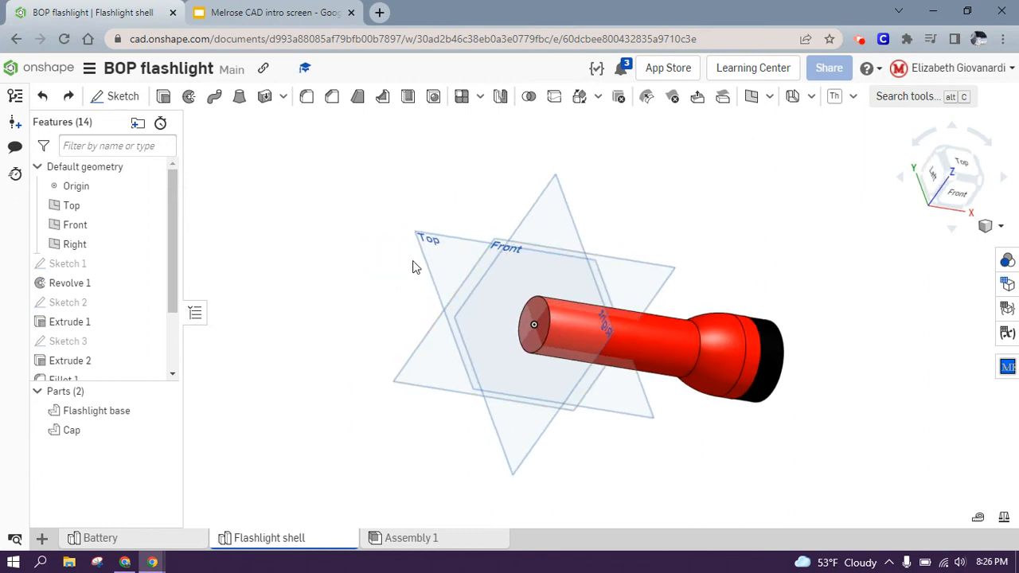
pyautogui.moveTo(542, 332)
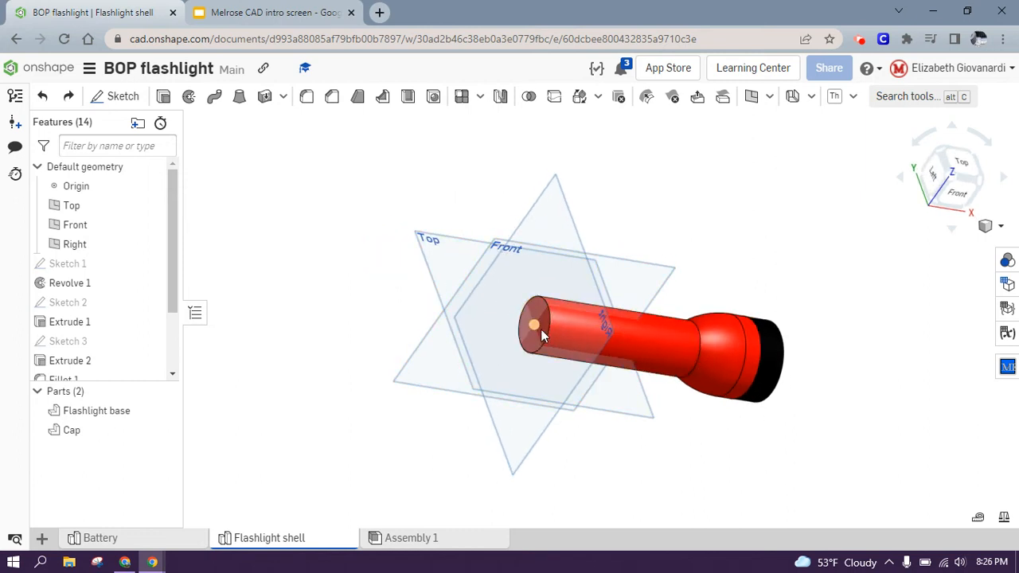
pyautogui.moveTo(764, 263)
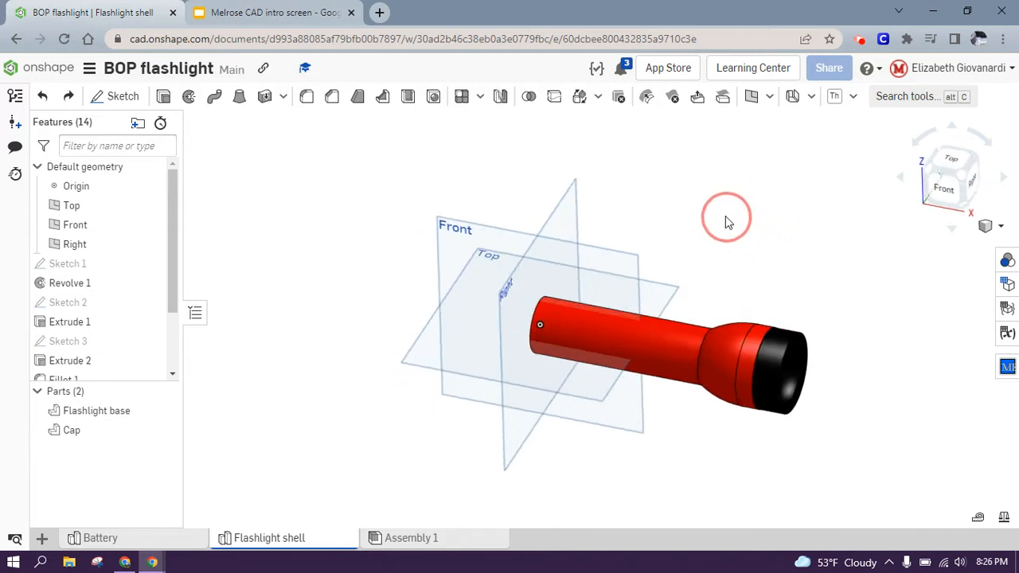
pyautogui.moveTo(725, 221); pyautogui.dragTo(665, 333)
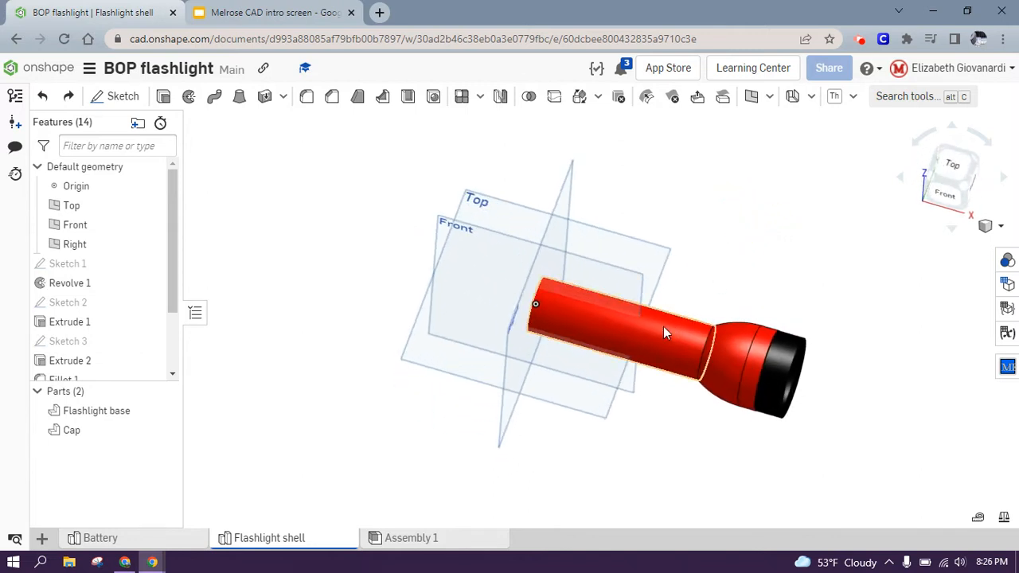
pyautogui.moveTo(696, 329)
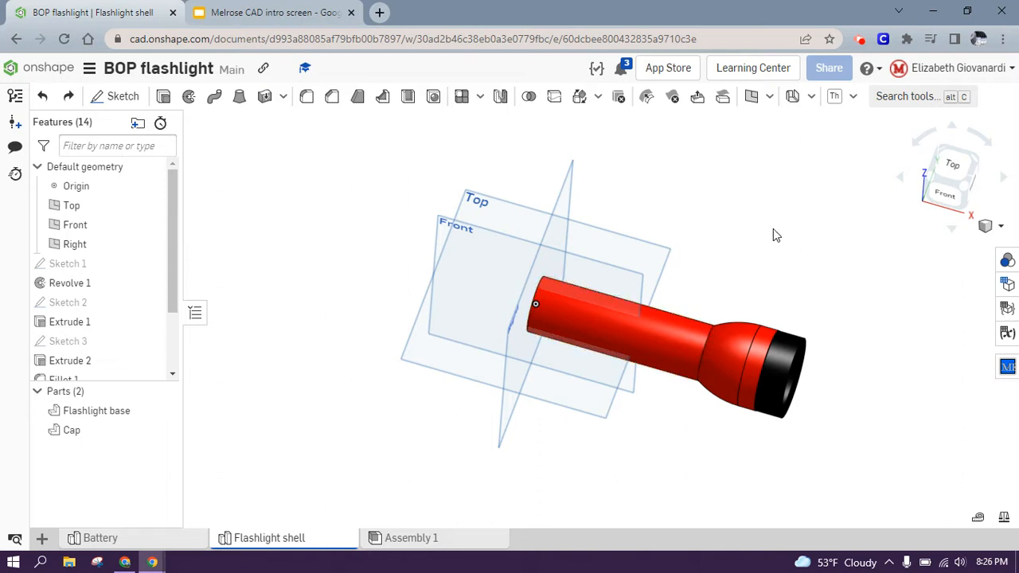
pyautogui.moveTo(769, 245)
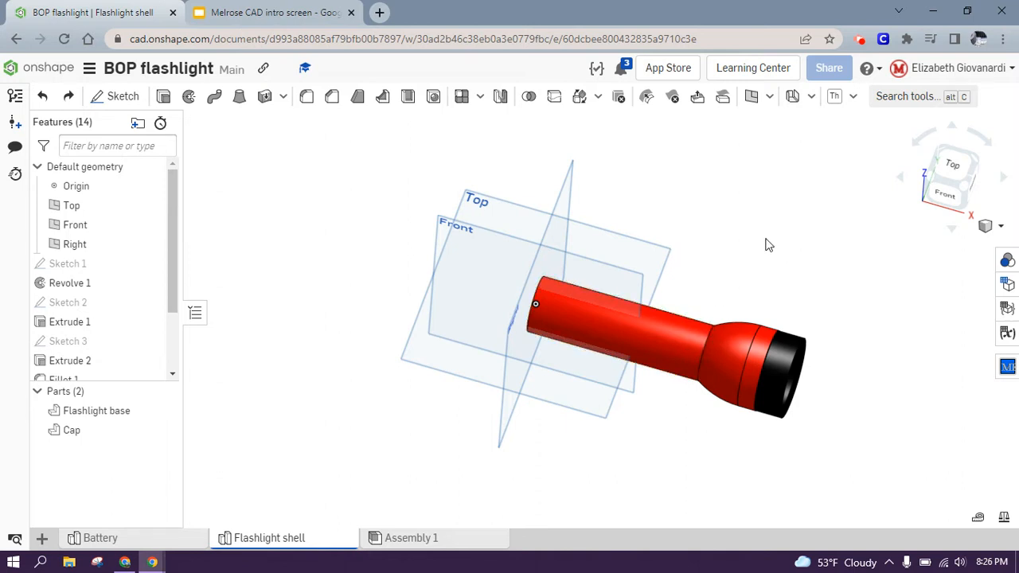
pyautogui.click(593, 354)
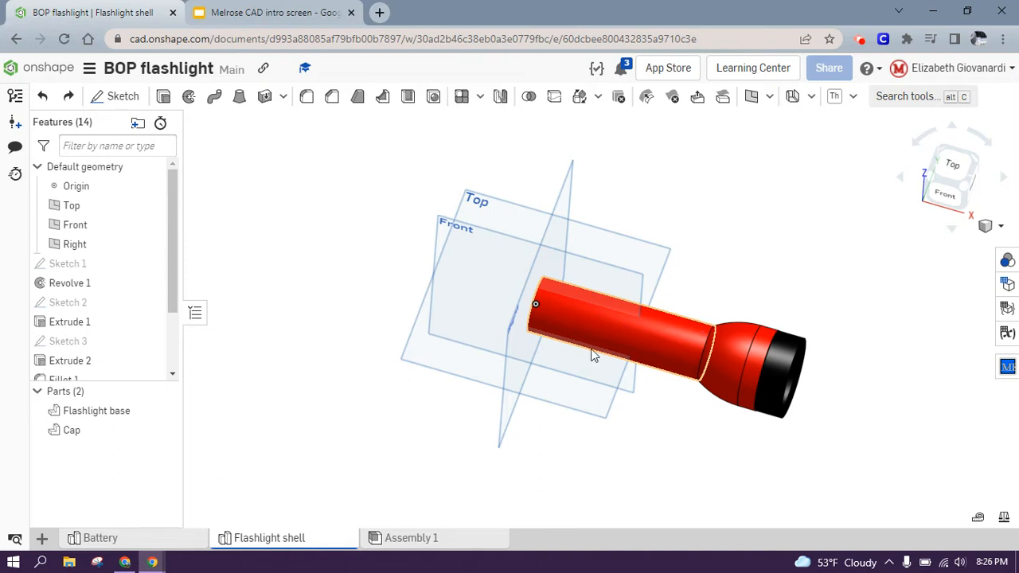
pyautogui.click(560, 477)
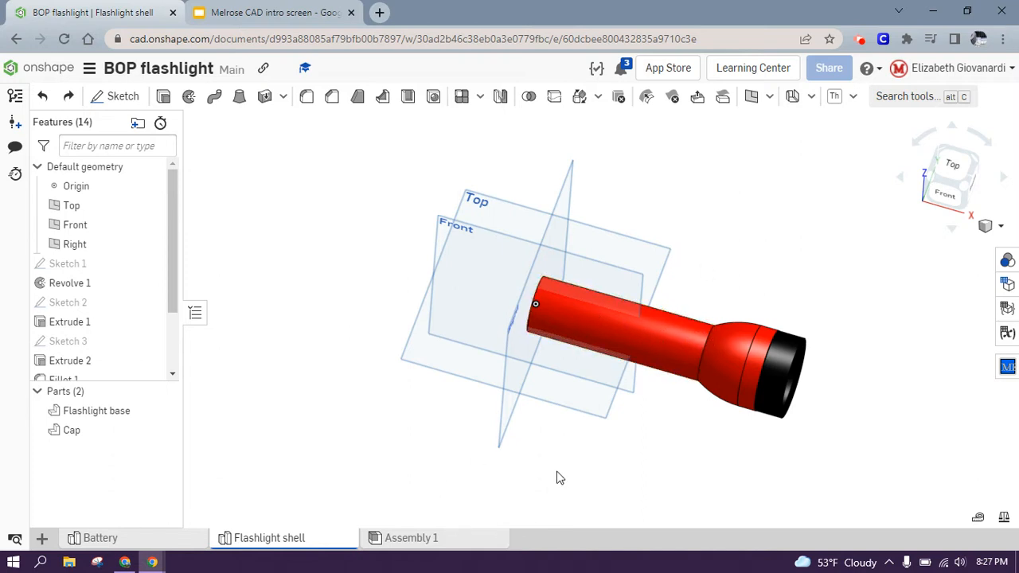
pyautogui.click(557, 473)
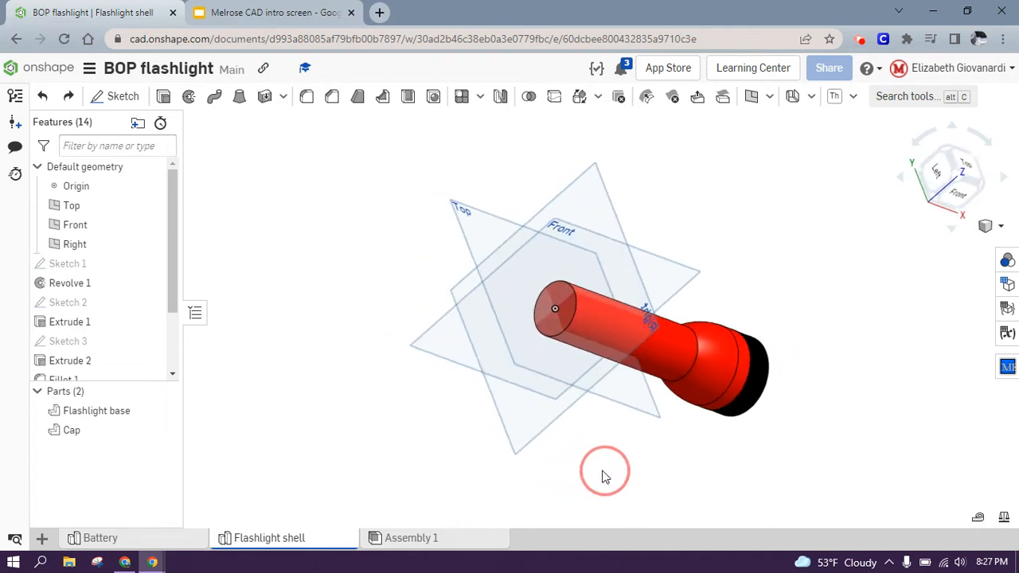
pyautogui.click(753, 96)
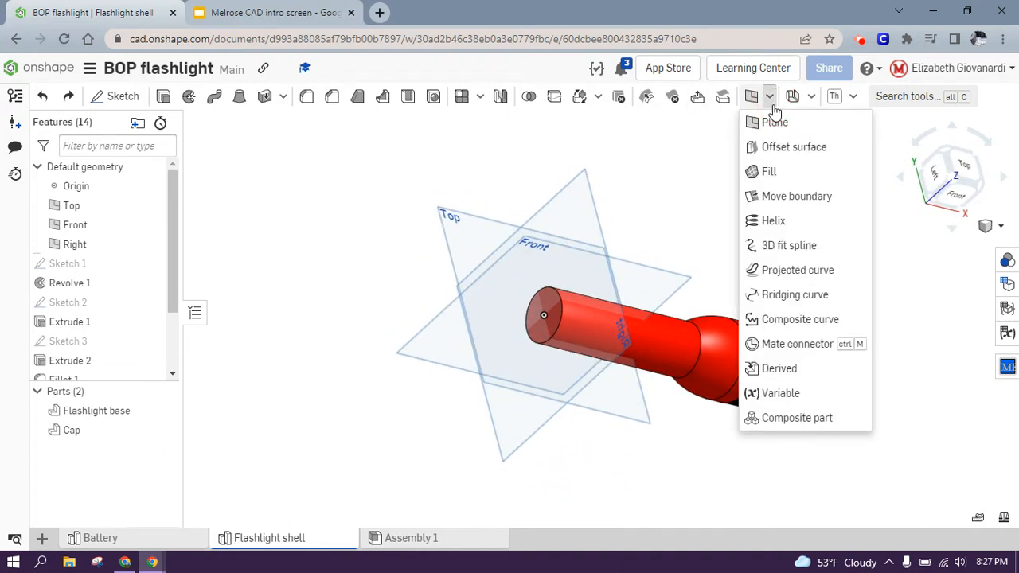
pyautogui.moveTo(774, 122)
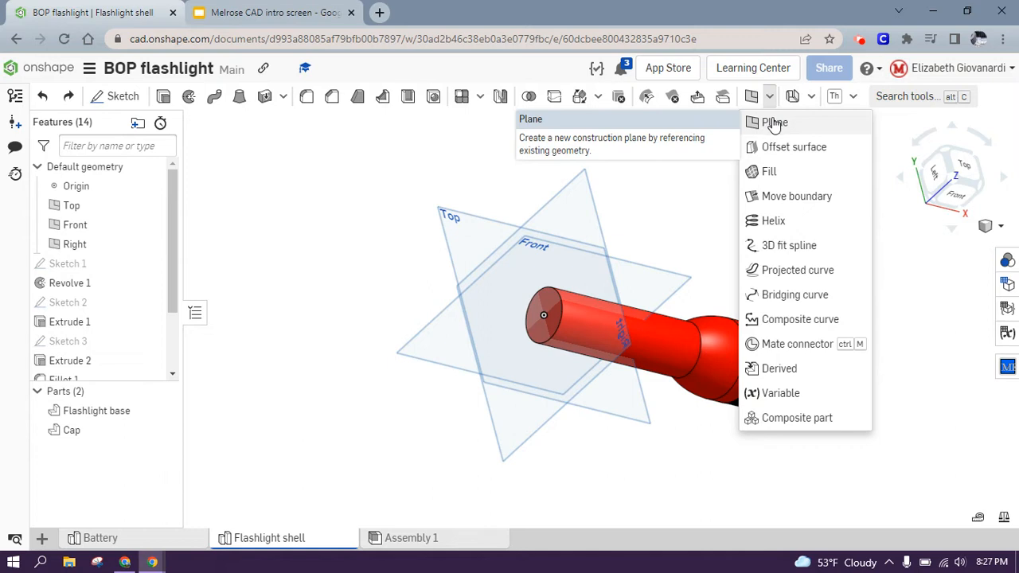
pyautogui.moveTo(774, 126)
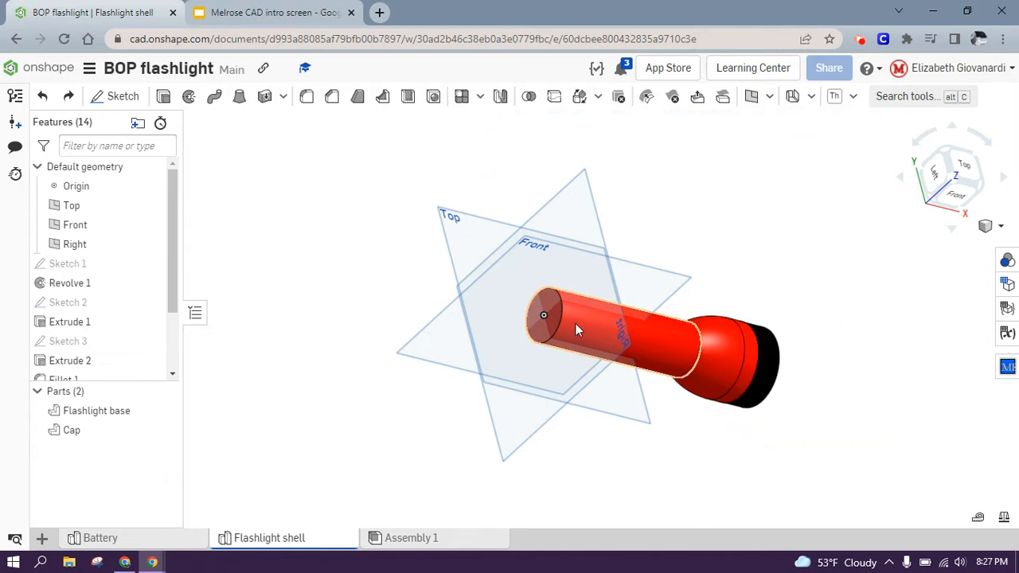
pyautogui.moveTo(595, 321)
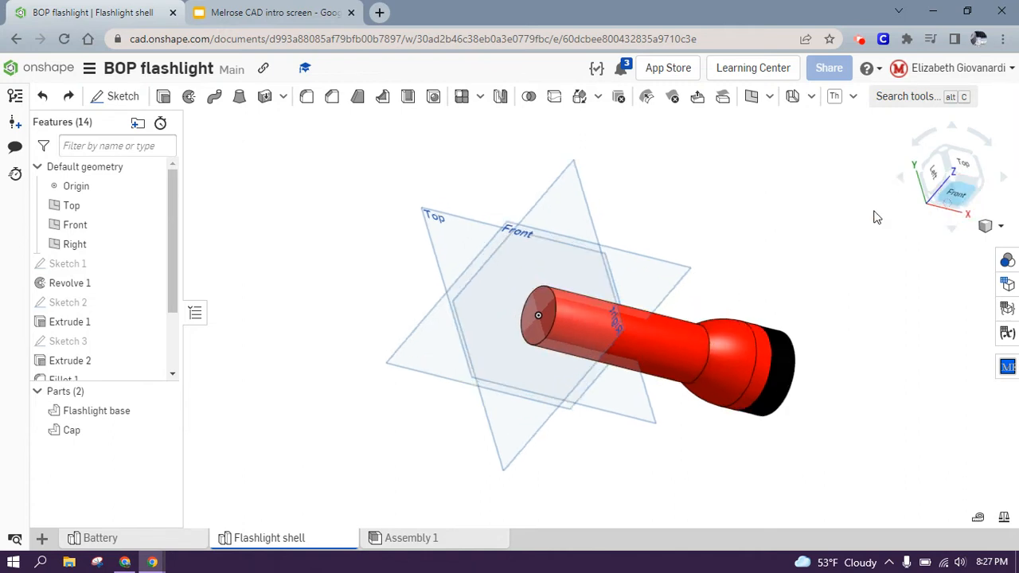
pyautogui.click(951, 177)
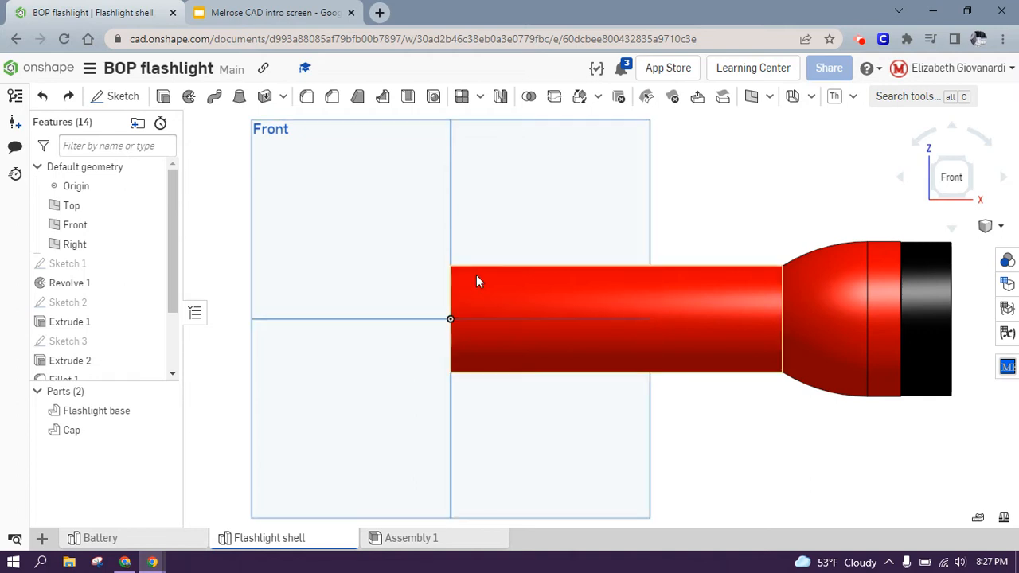
pyautogui.moveTo(518, 272)
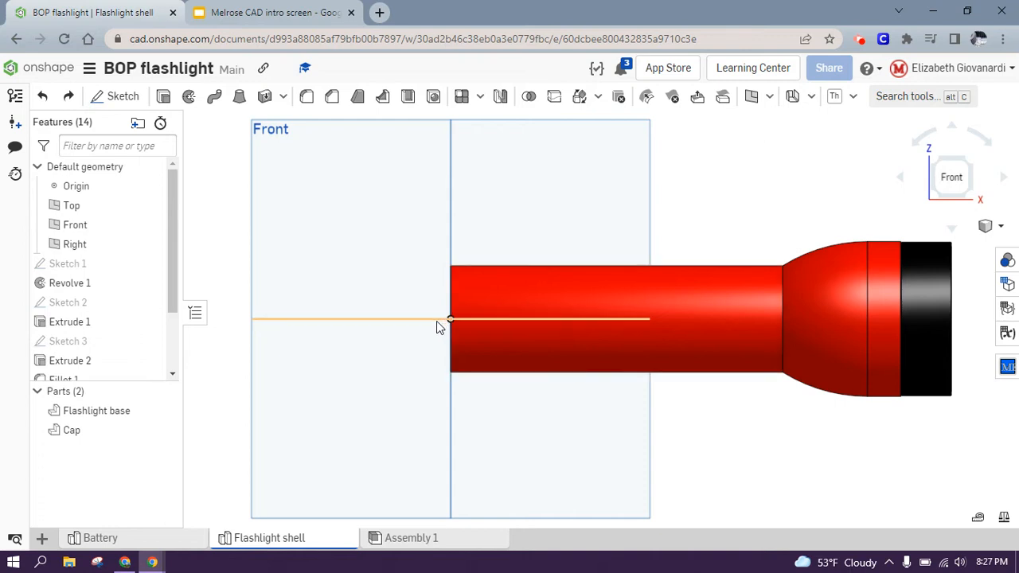
pyautogui.moveTo(413, 323)
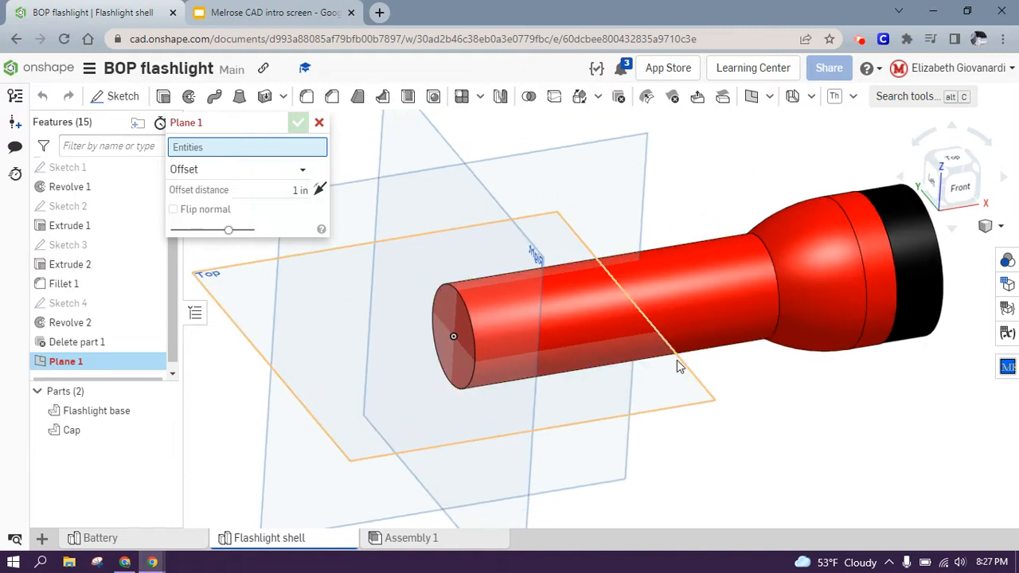
# Preview a plane offset from the Top plane, then cancel it
pyautogui.click(71, 176)
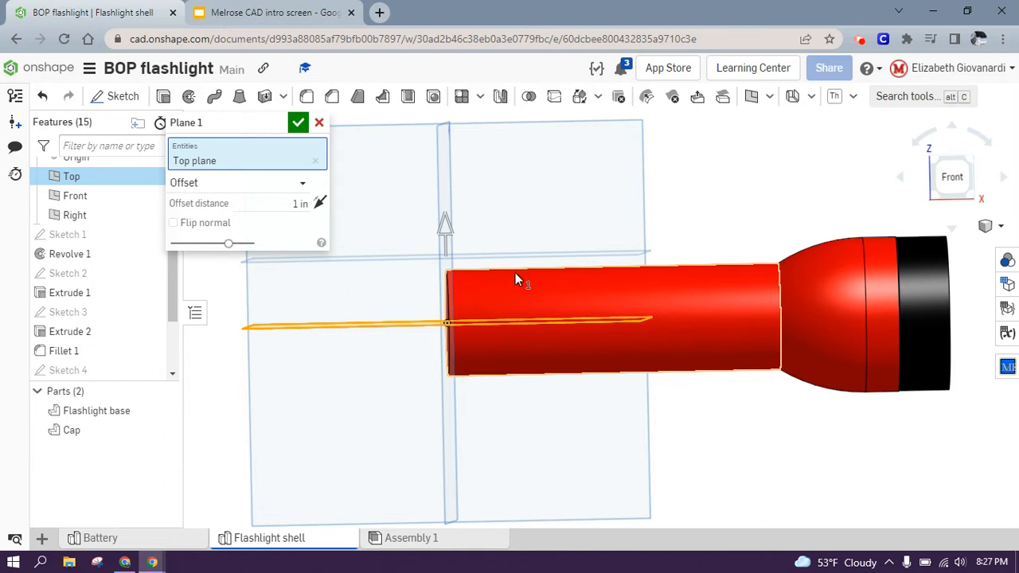
pyautogui.moveTo(519, 270)
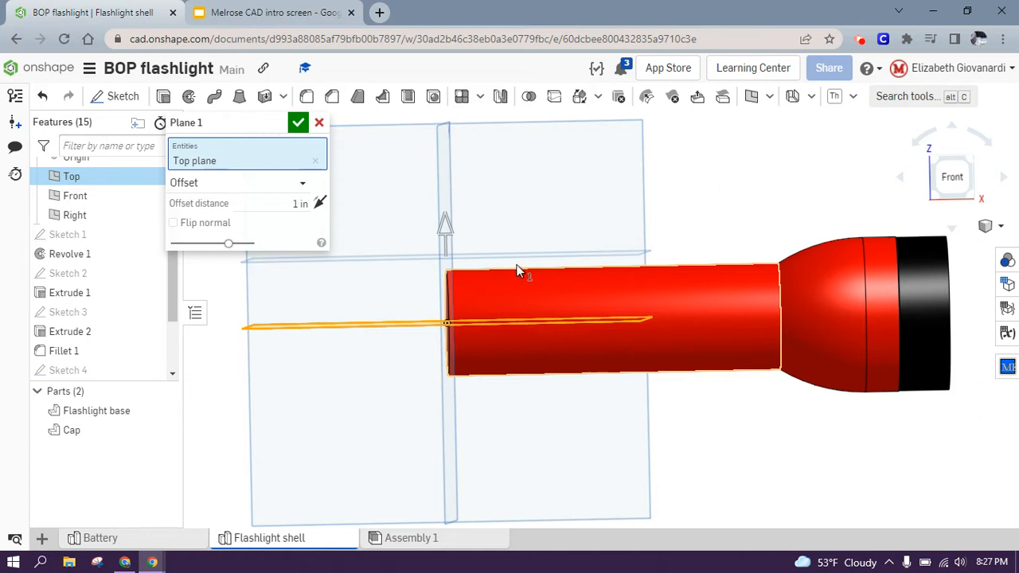
pyautogui.moveTo(540, 291)
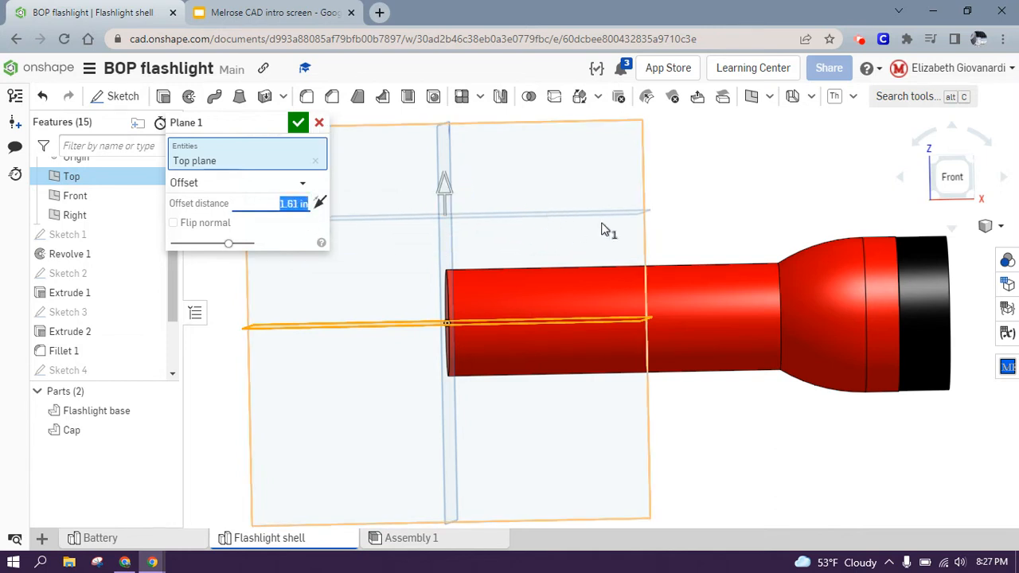
pyautogui.moveTo(443, 193)
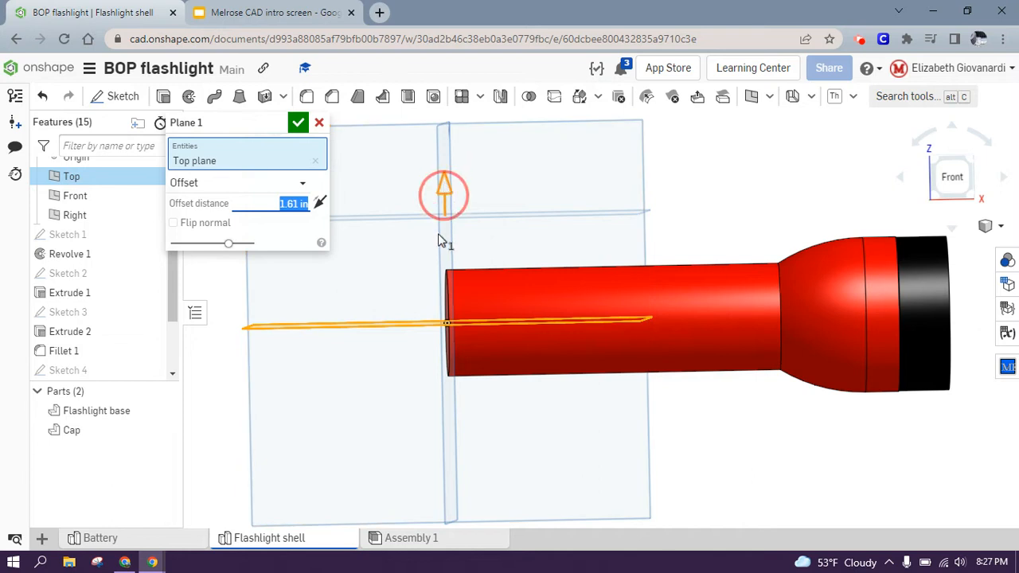
pyautogui.moveTo(443, 195); pyautogui.dragTo(450, 386)
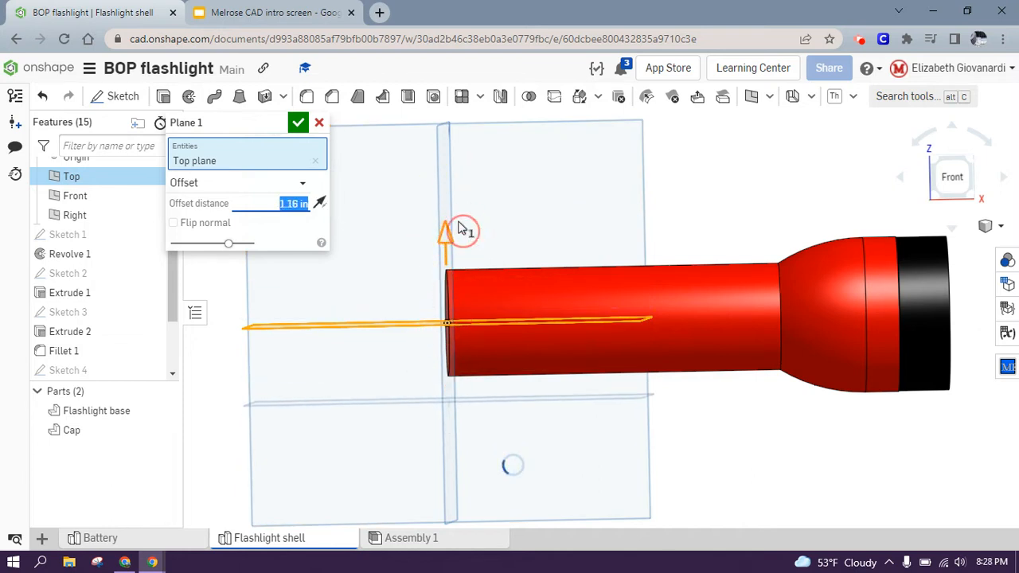
pyautogui.click(303, 182)
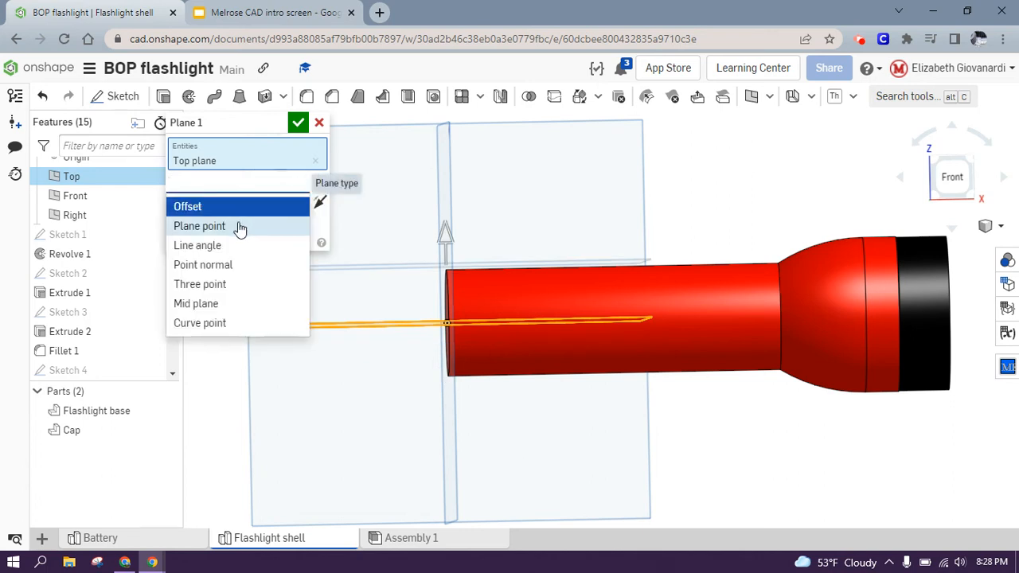
pyautogui.moveTo(300, 148)
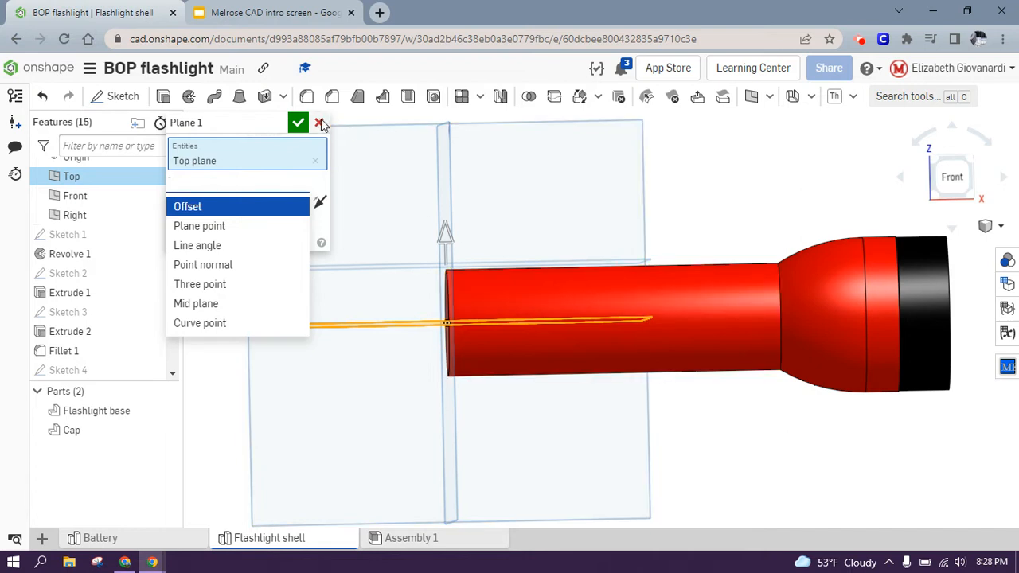
pyautogui.click(320, 123)
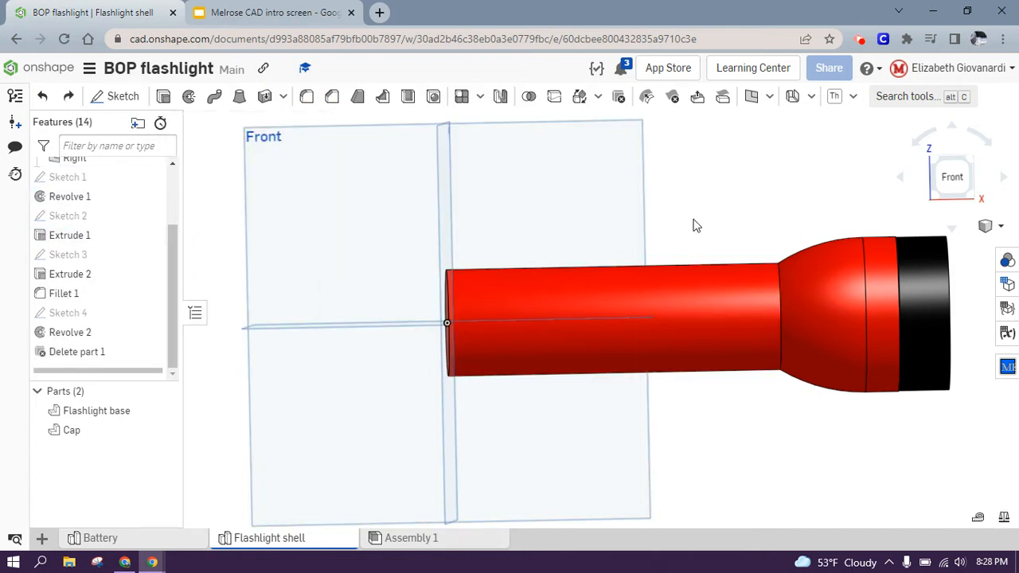
# Create Sketch 5 on the end face with a point atop the inner circle
pyautogui.moveTo(696, 226); pyautogui.dragTo(535, 253)
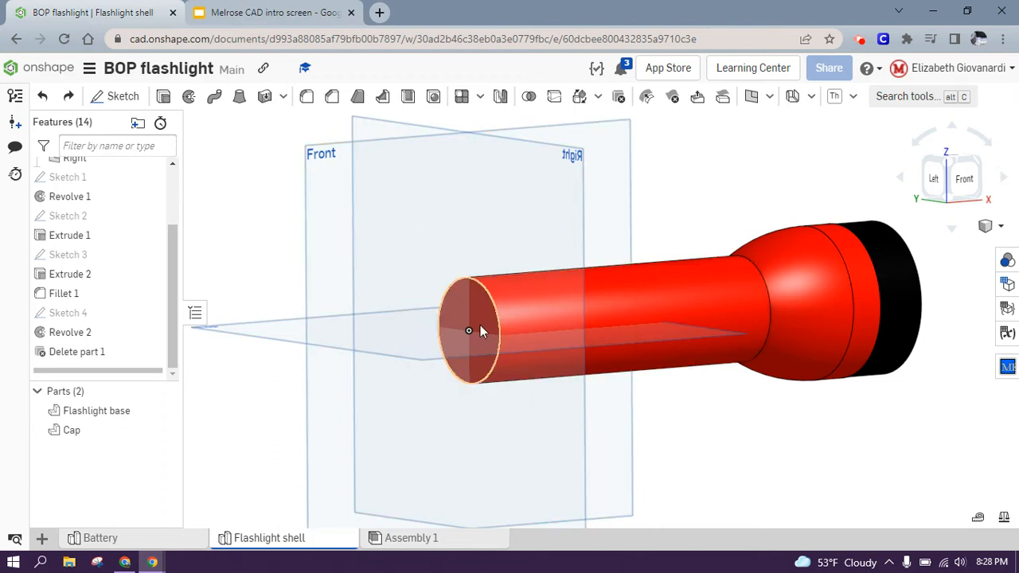
pyautogui.click(470, 331)
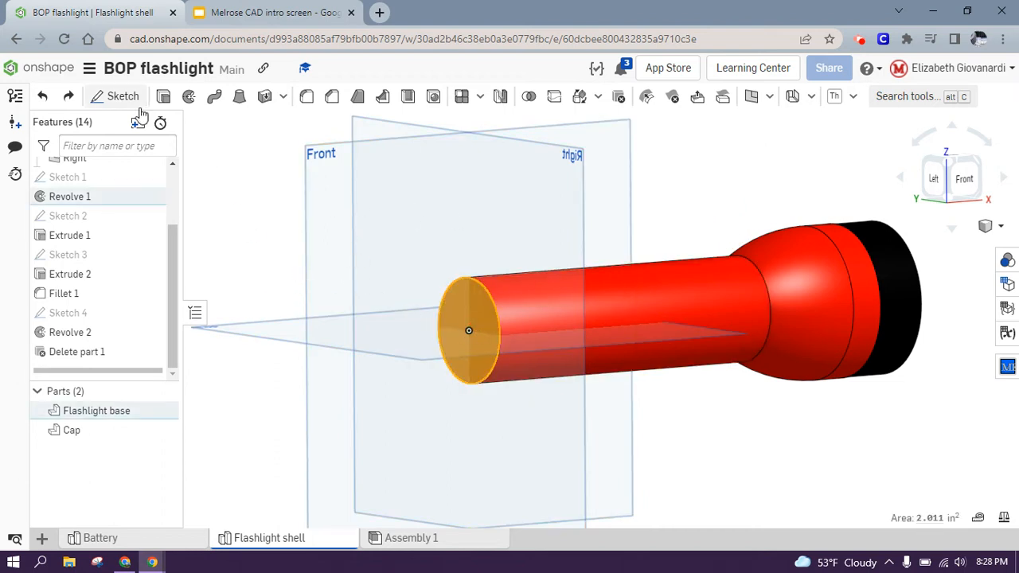
pyautogui.click(122, 96)
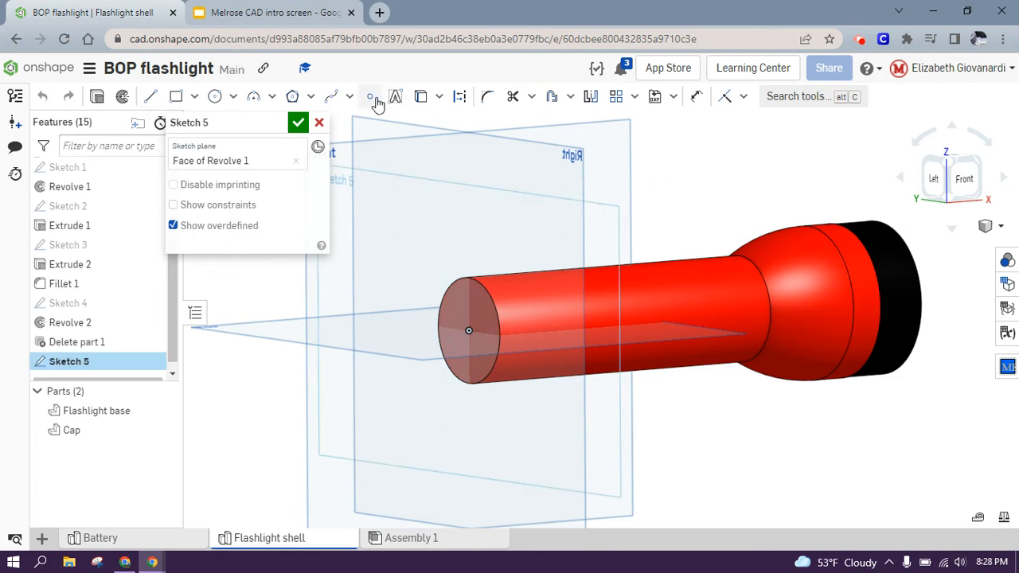
pyautogui.click(370, 96)
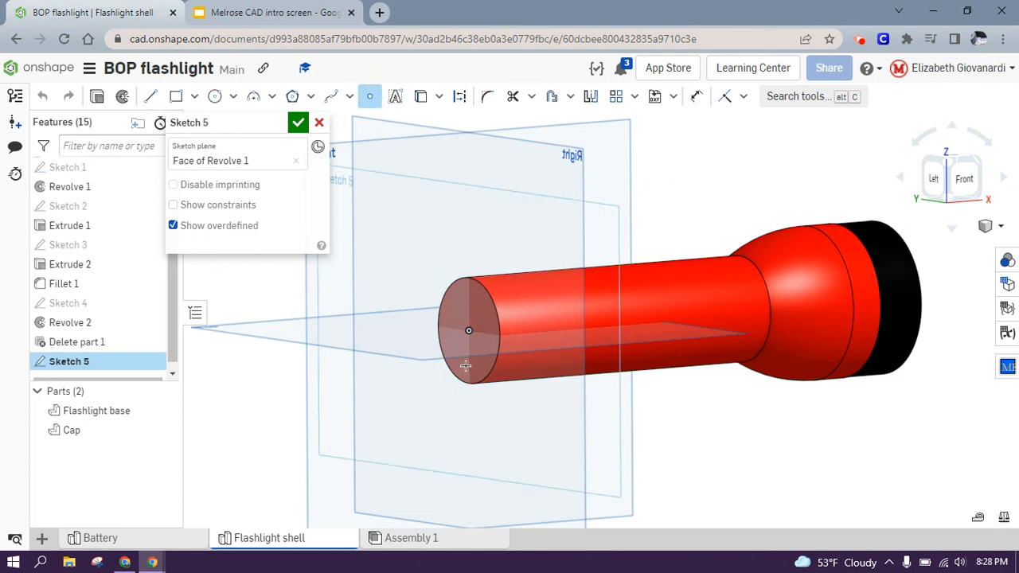
pyautogui.moveTo(820, 219)
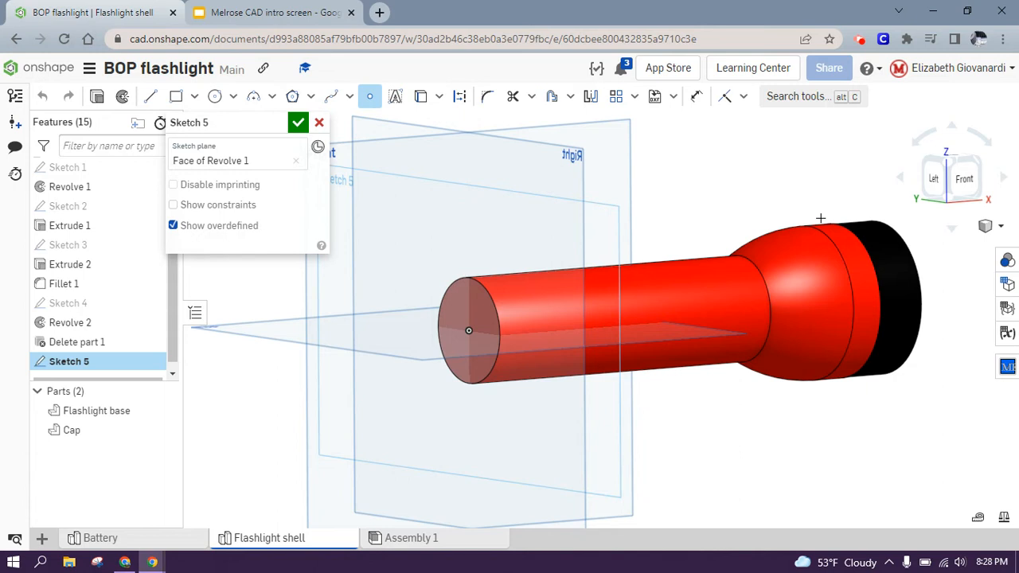
pyautogui.click(933, 178)
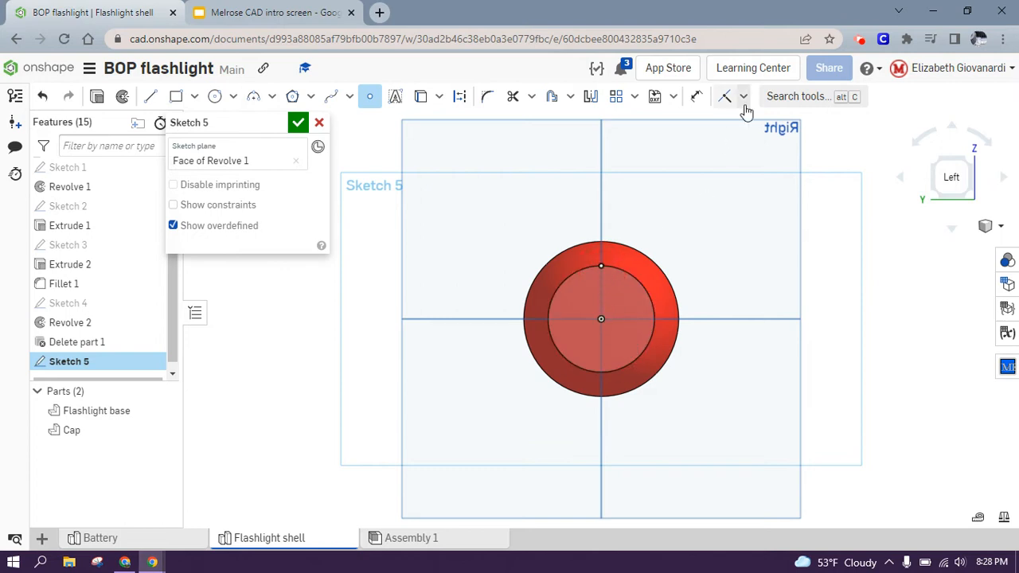
pyautogui.click(743, 97)
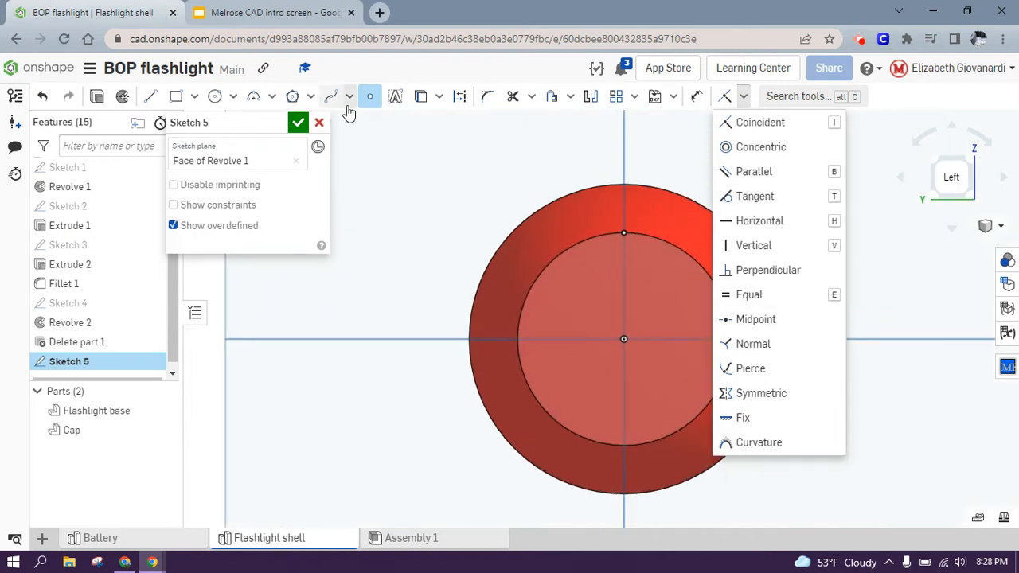
pyautogui.click(298, 122)
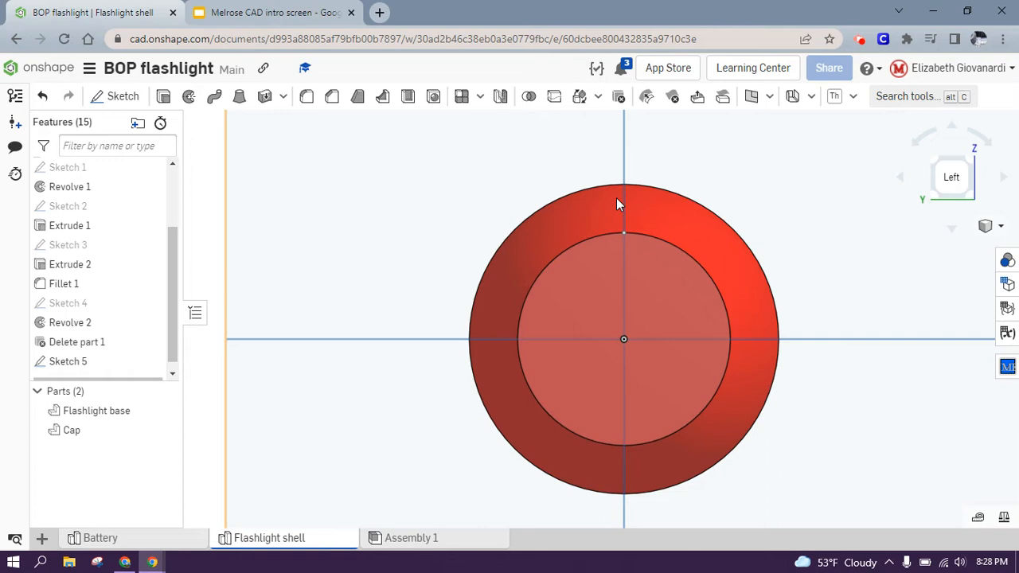
pyautogui.moveTo(621, 204); pyautogui.dragTo(422, 386)
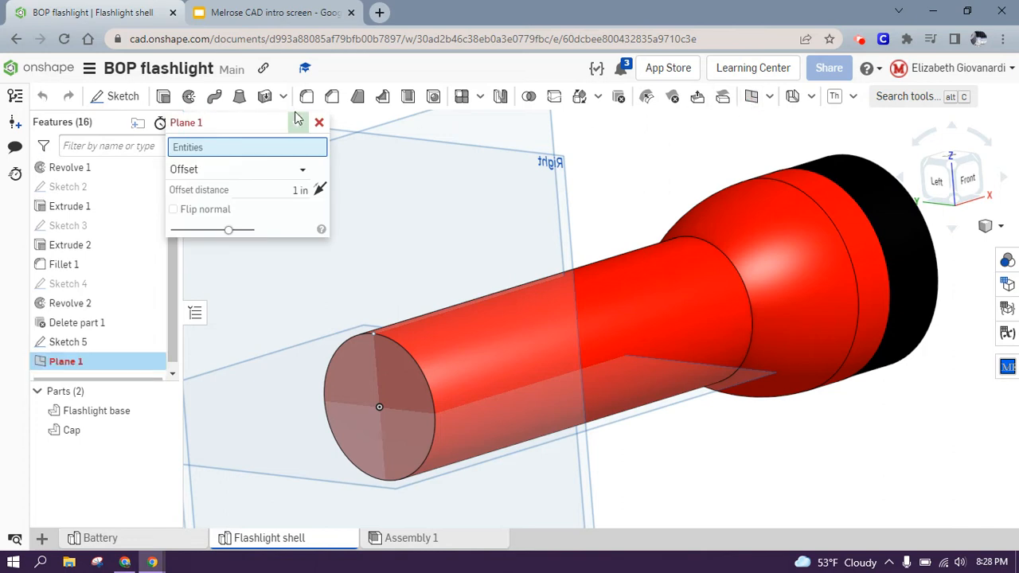
# Create Plane 1 parallel to Top through the Sketch 5 point
pyautogui.click(239, 169)
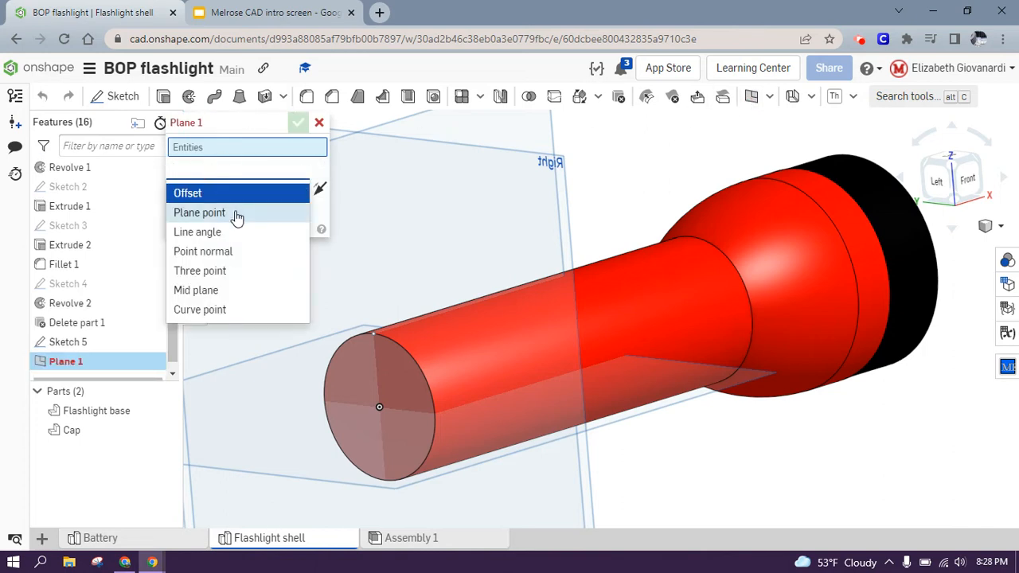
pyautogui.click(199, 212)
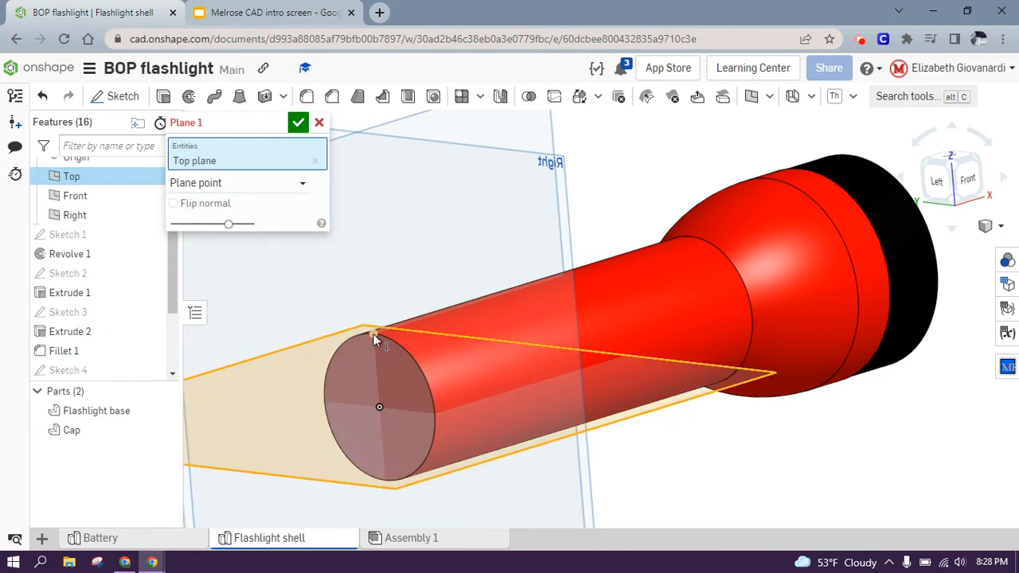
pyautogui.click(374, 334)
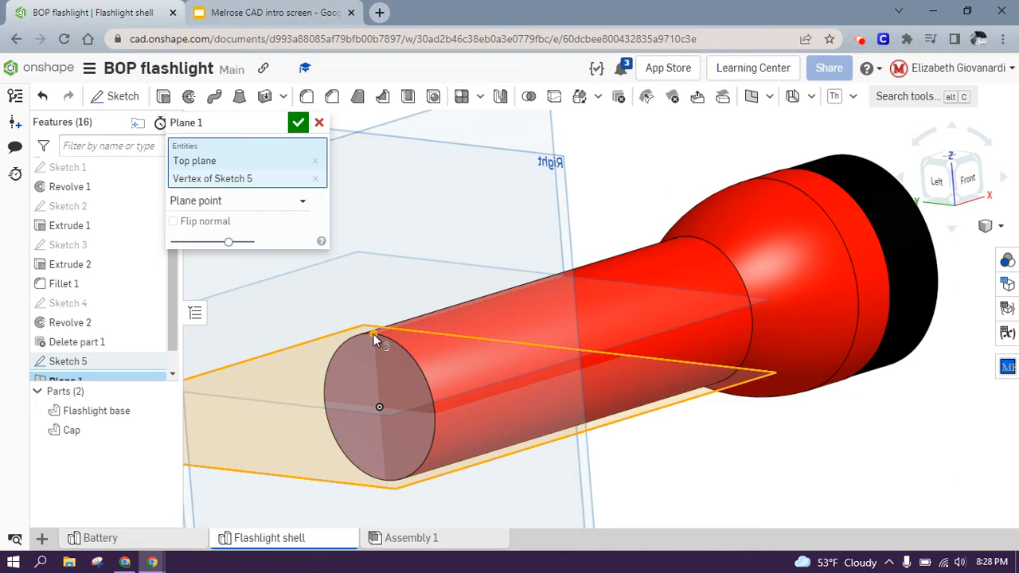
pyautogui.click(954, 178)
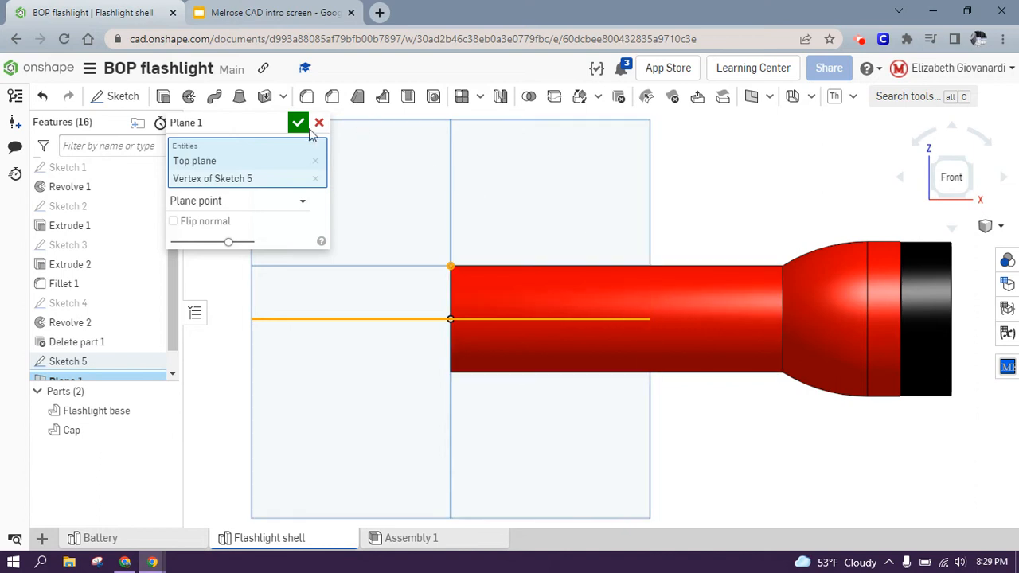
pyautogui.click(298, 122)
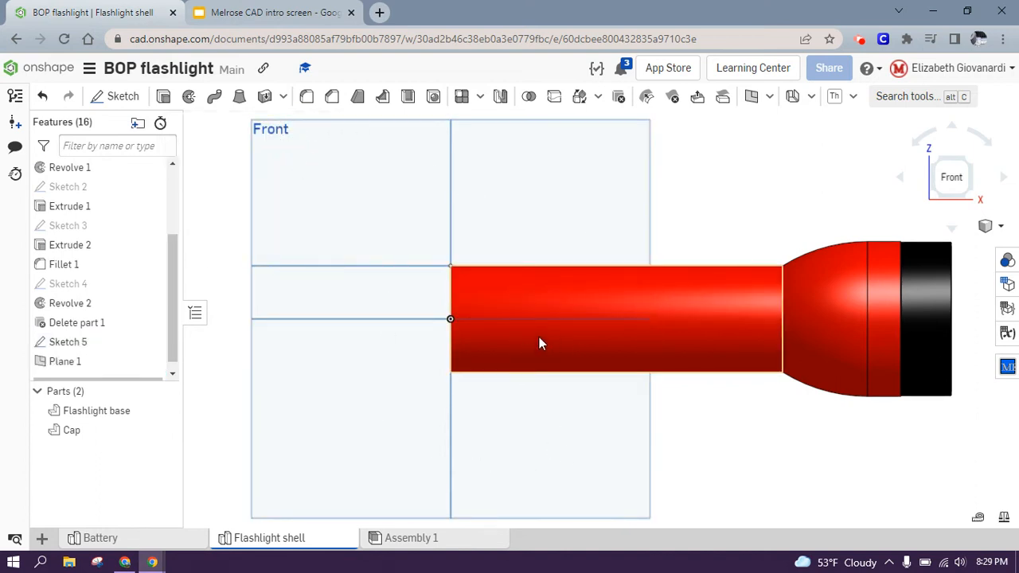
pyautogui.moveTo(541, 342); pyautogui.dragTo(741, 247)
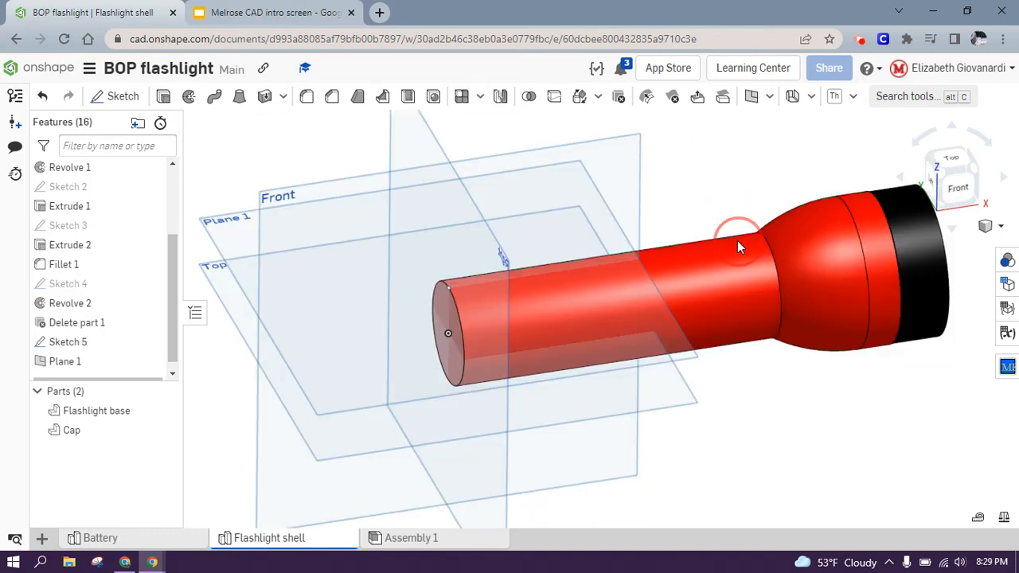
pyautogui.click(66, 360)
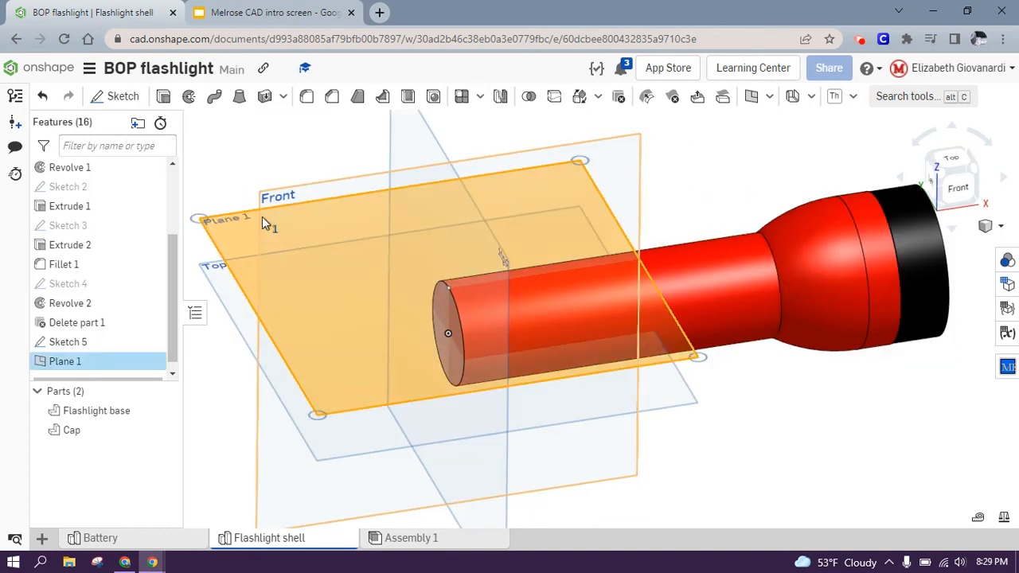
# Sketch a small circle on Plane 1 centred on the horizontal axis line
pyautogui.click(123, 95)
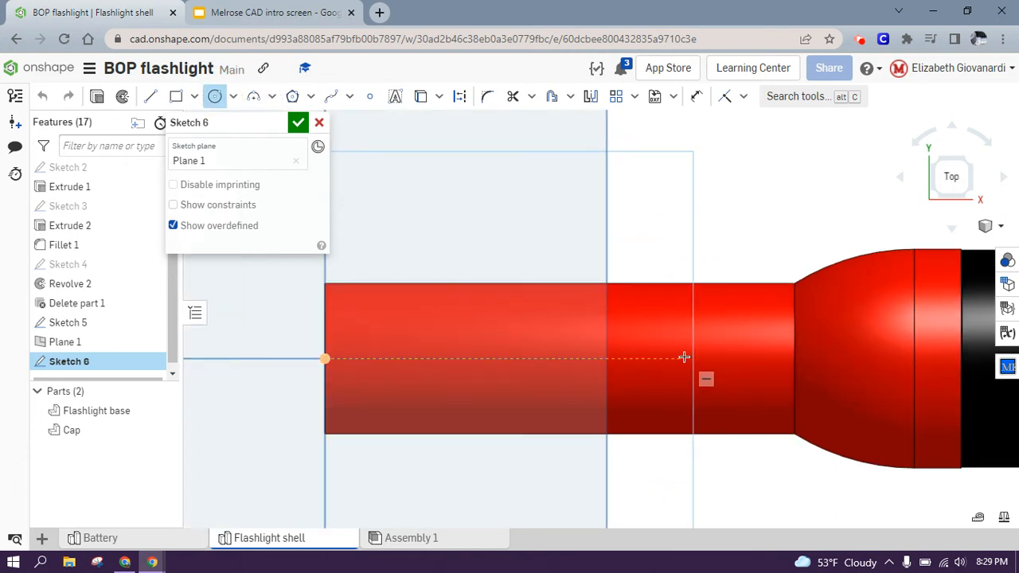
pyautogui.click(684, 358)
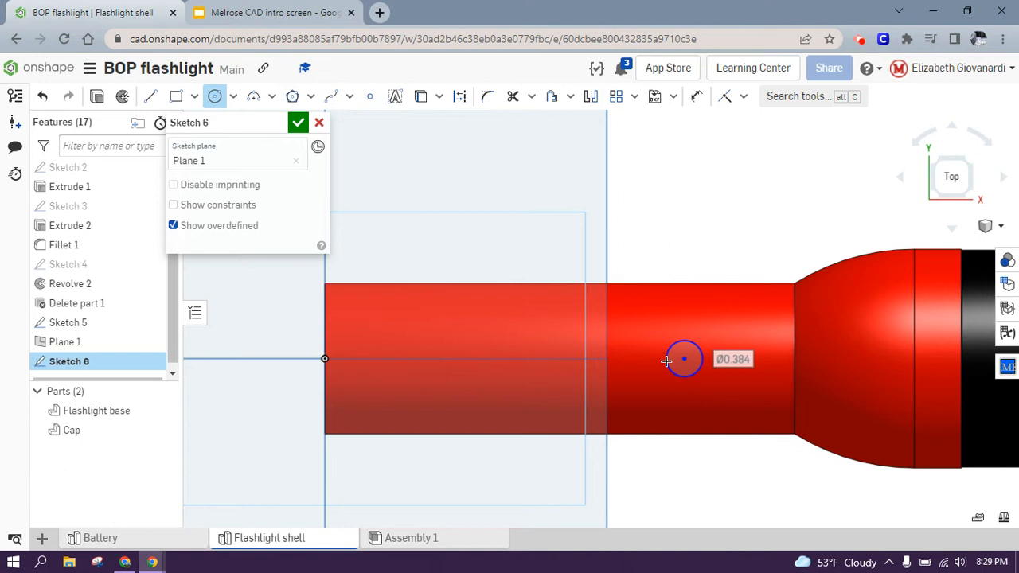
pyautogui.moveTo(697, 103)
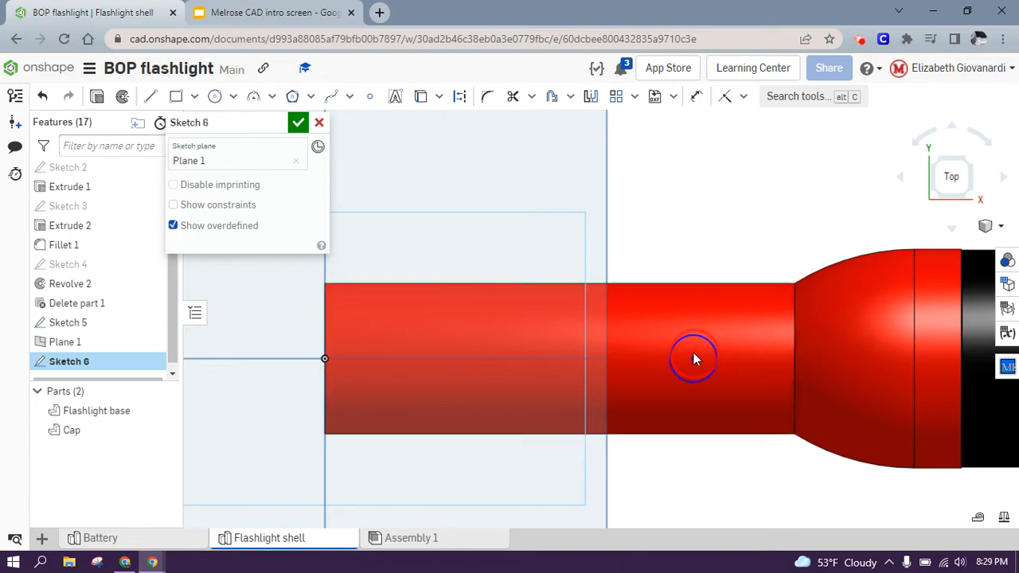
pyautogui.click(693, 343)
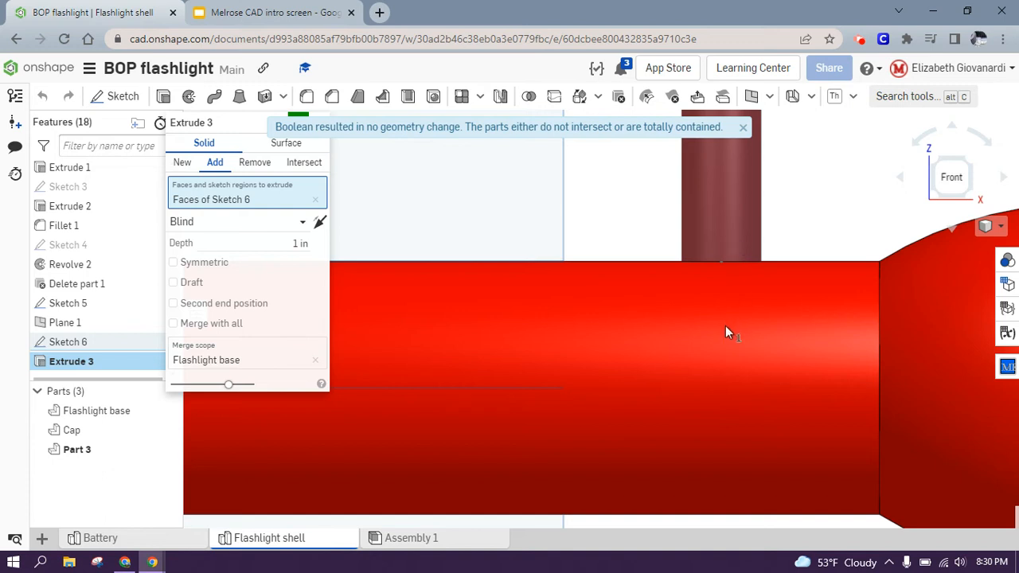
pyautogui.moveTo(215, 367)
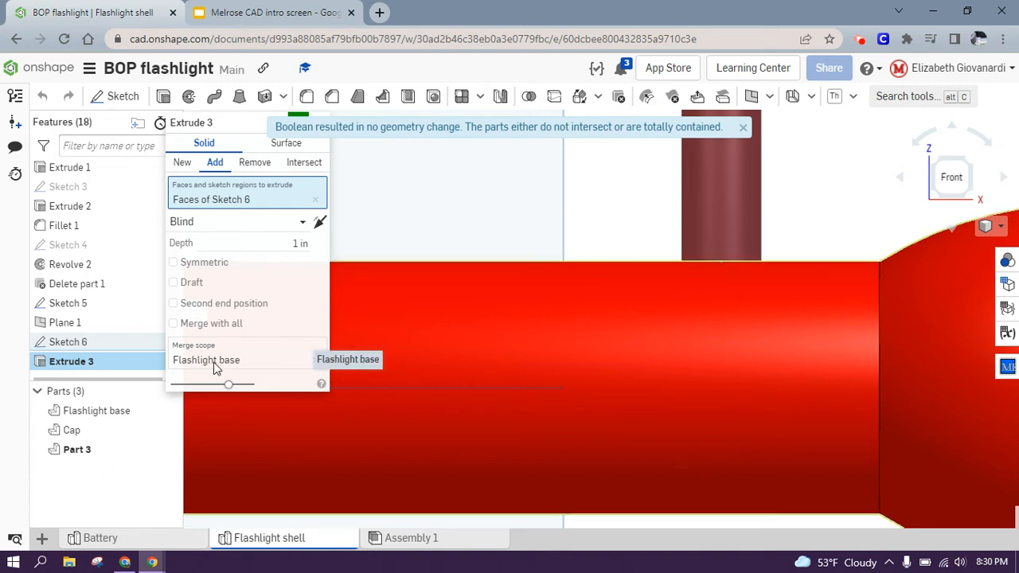
pyautogui.moveTo(348, 368)
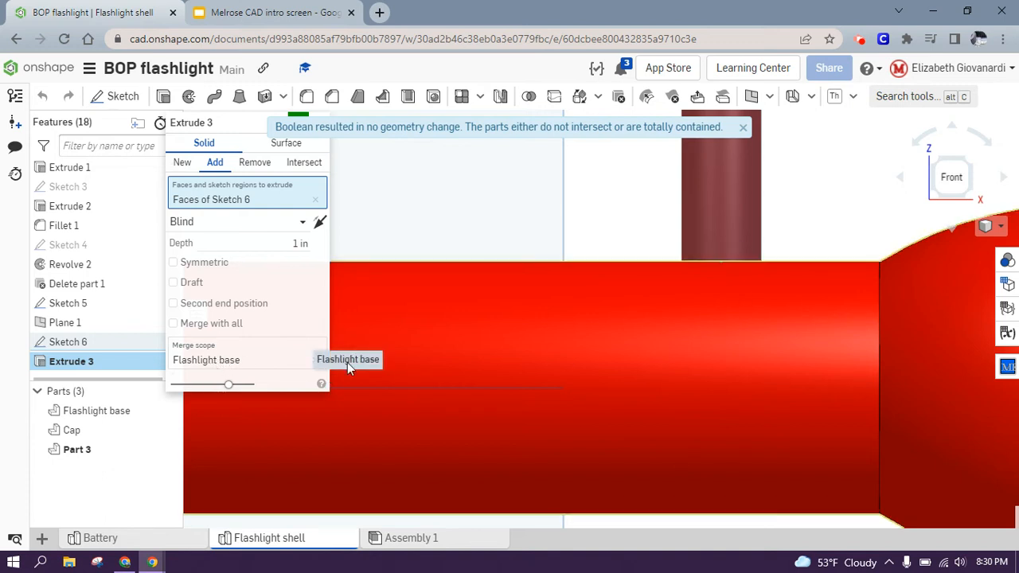
pyautogui.moveTo(784, 293)
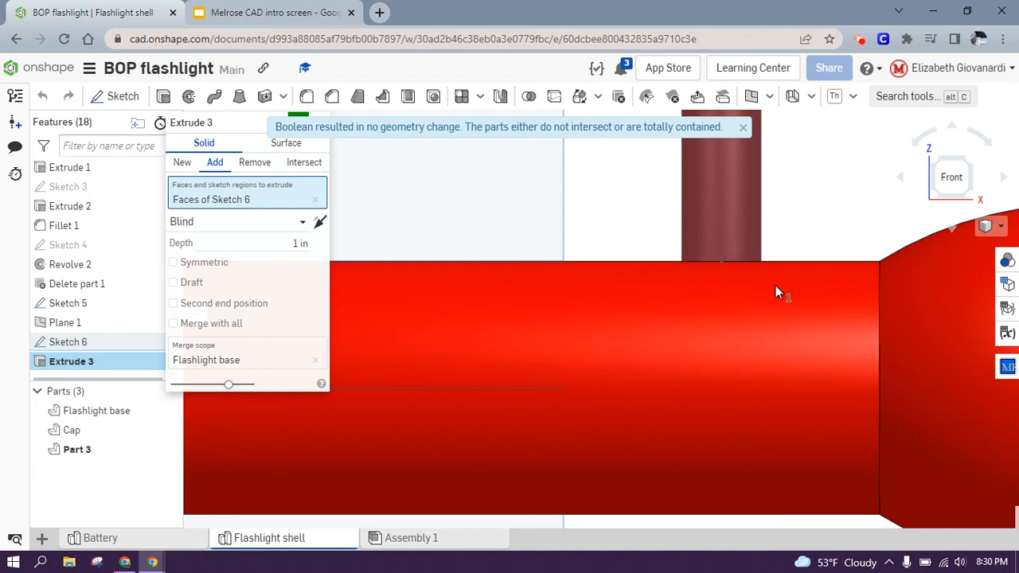
pyautogui.moveTo(814, 198)
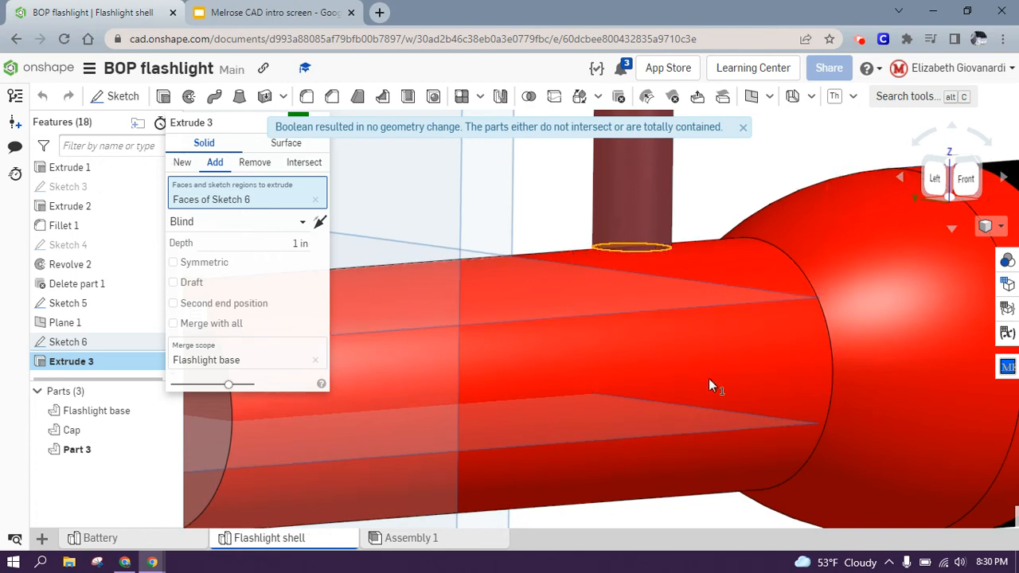
pyautogui.moveTo(223, 295)
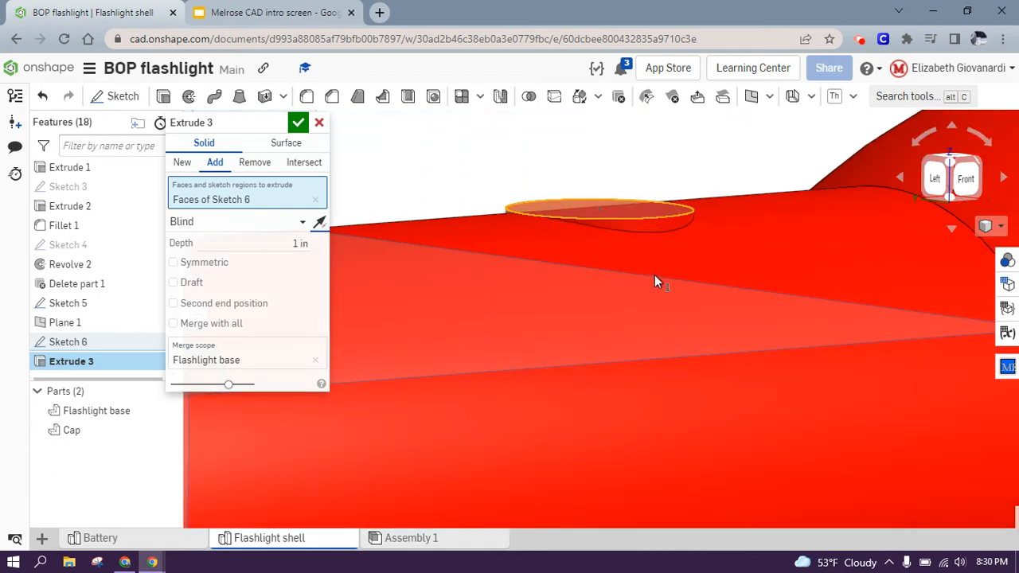
pyautogui.moveTo(430, 276)
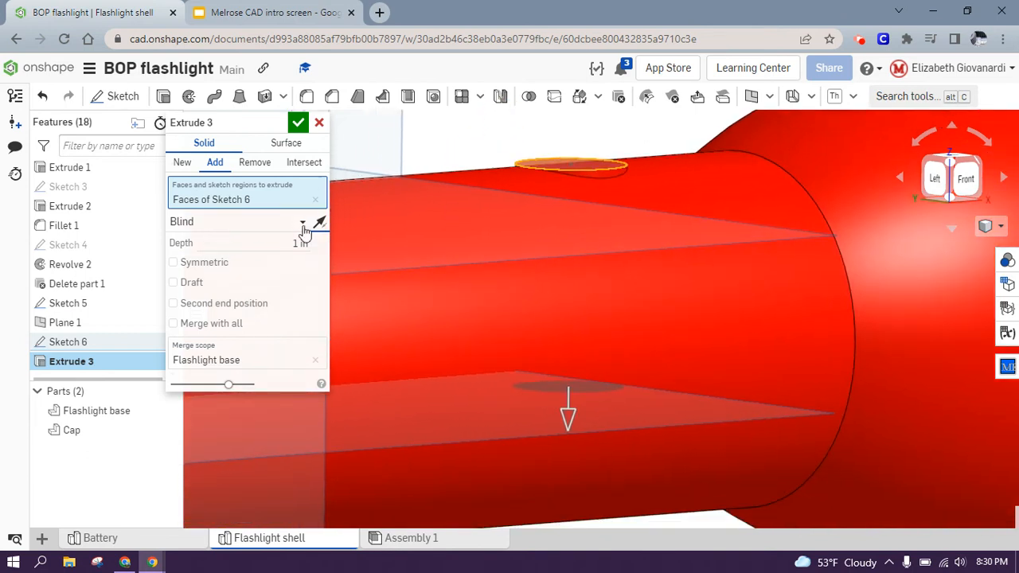
# Change the extrusion end type from Blind to Up to face
pyautogui.click(304, 222)
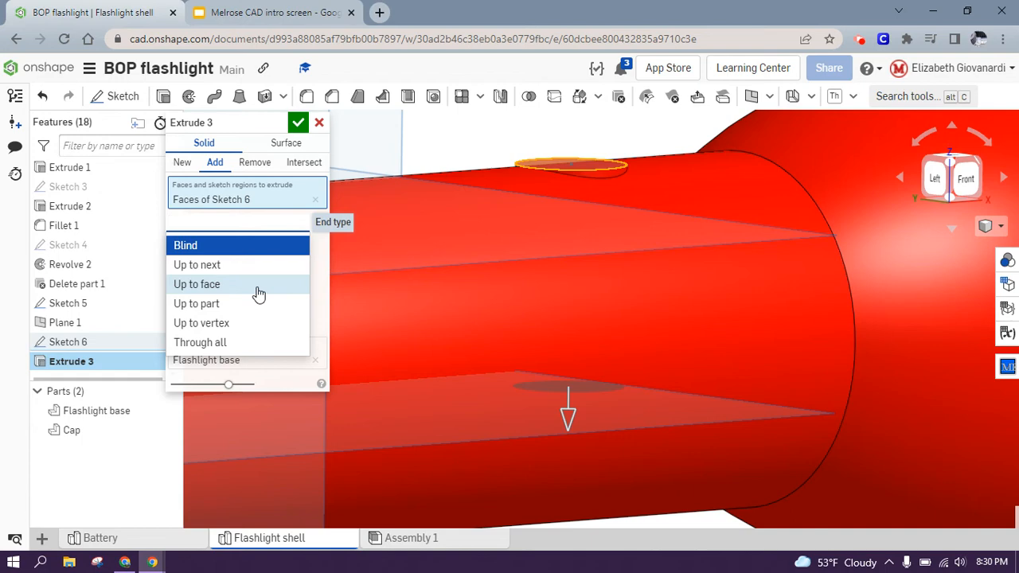
pyautogui.click(197, 284)
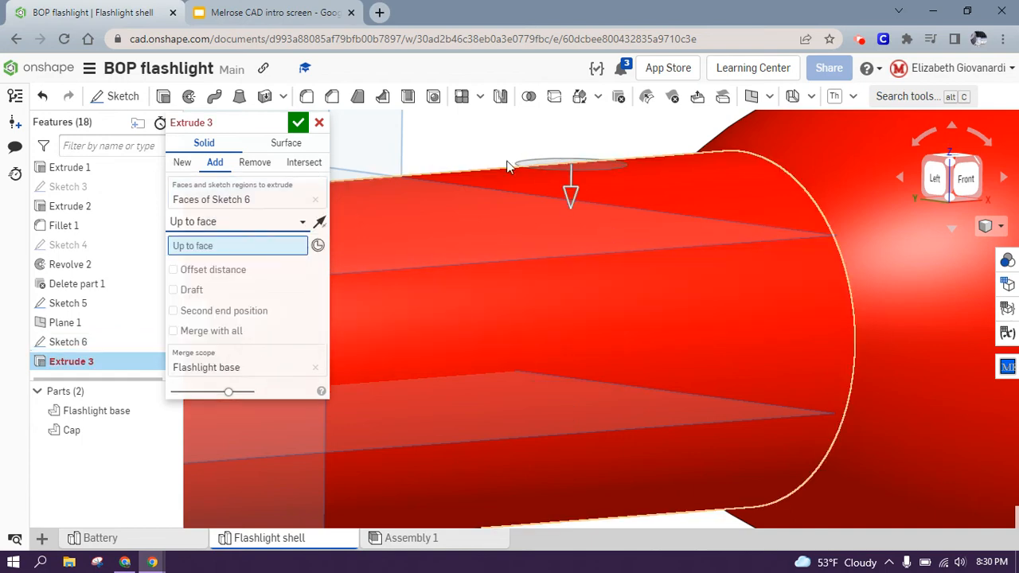
pyautogui.moveTo(615, 199)
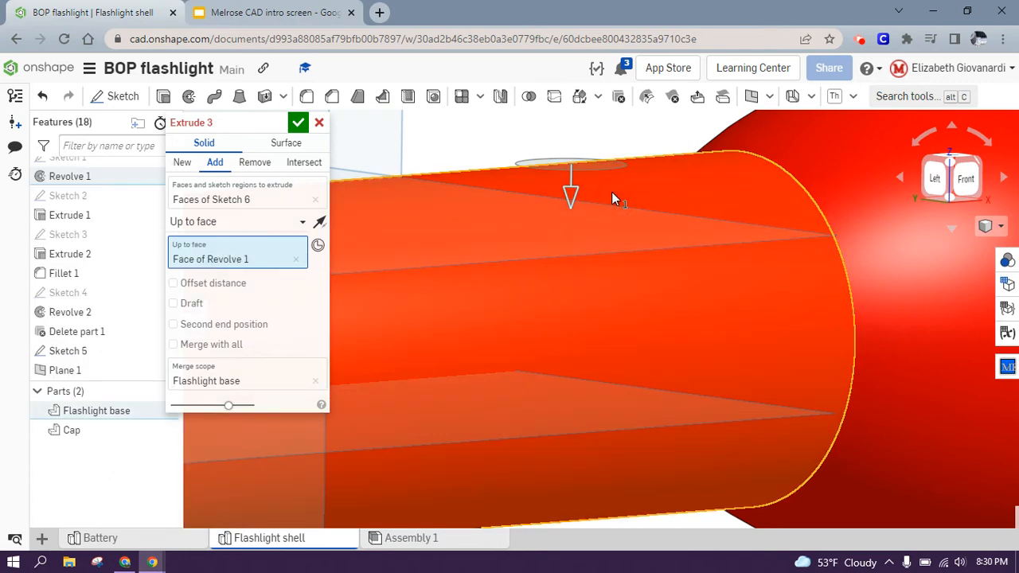
pyautogui.moveTo(270, 191)
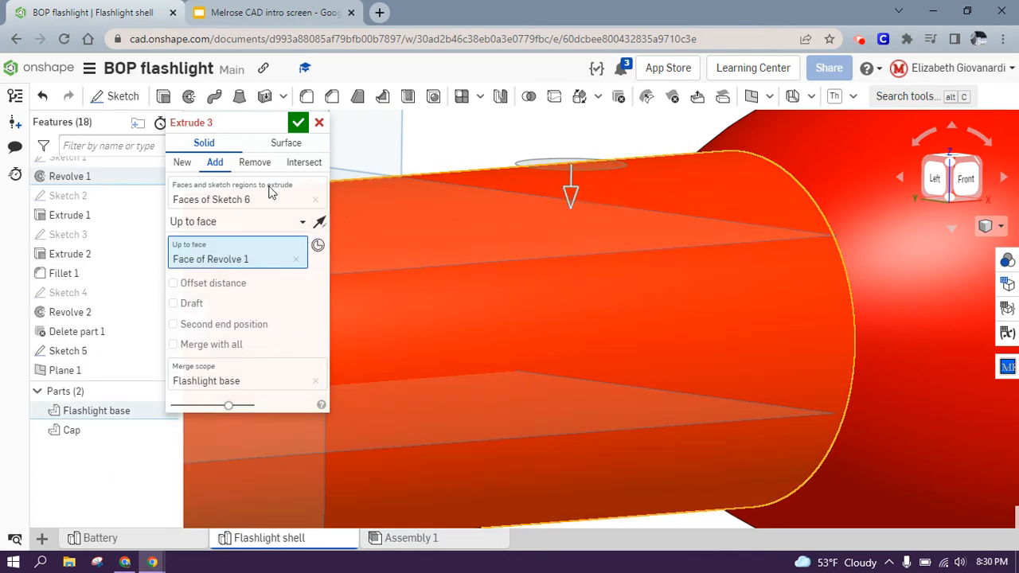
pyautogui.moveTo(637, 223)
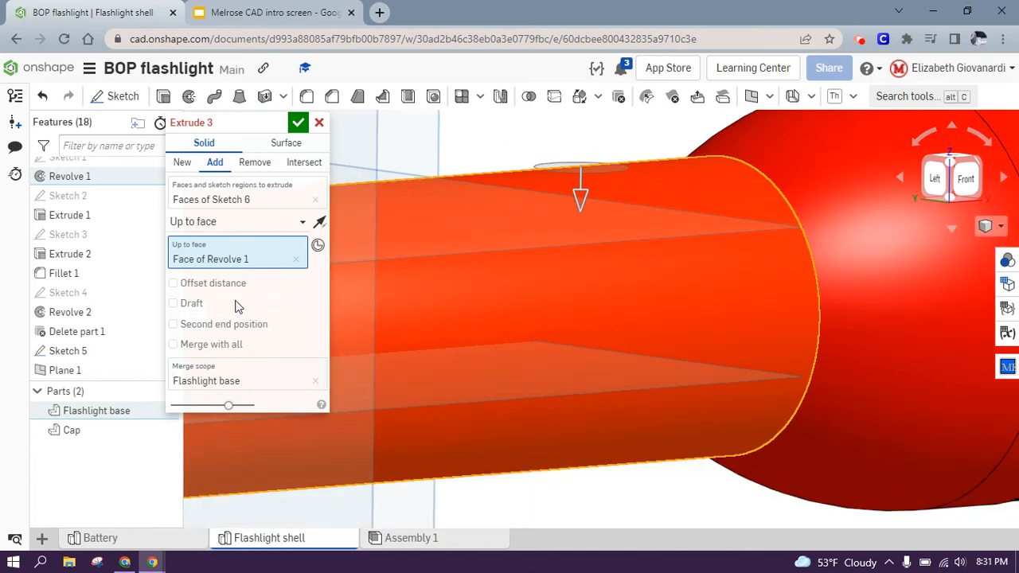
pyautogui.moveTo(231, 275)
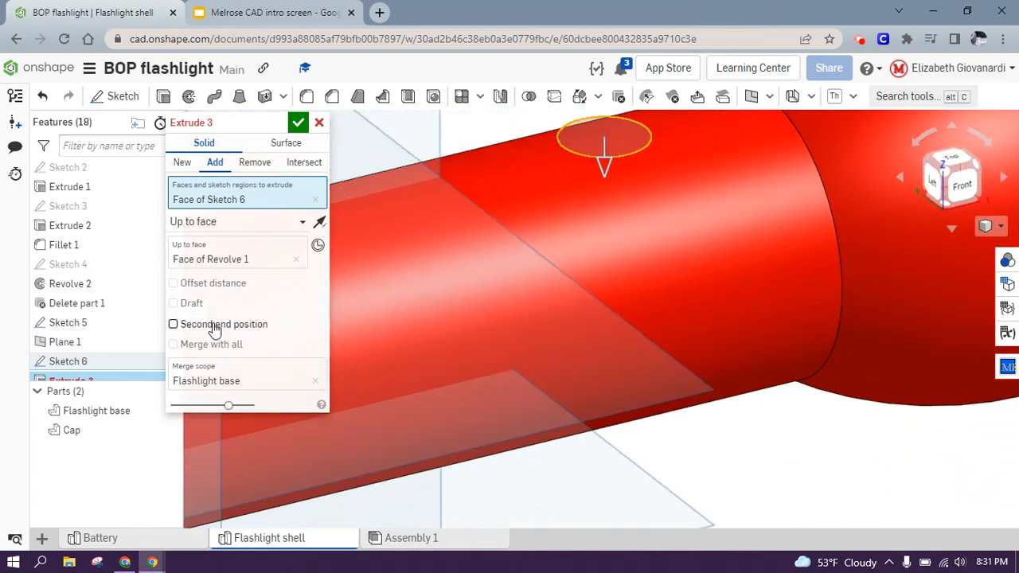
# Add a 0.05 in Blind second end position and confirm Extrude 3
pyautogui.click(173, 324)
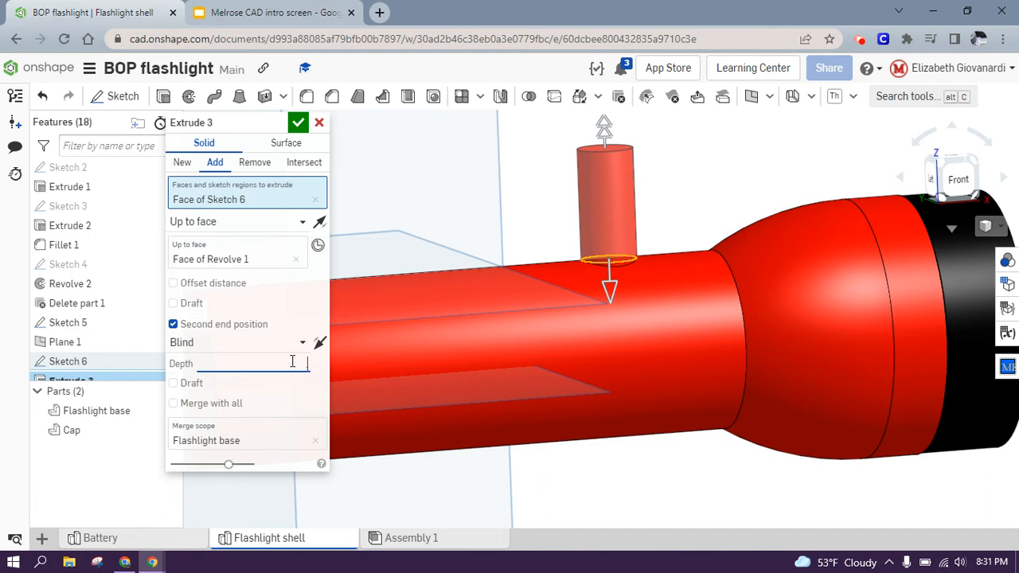
pyautogui.write('1')
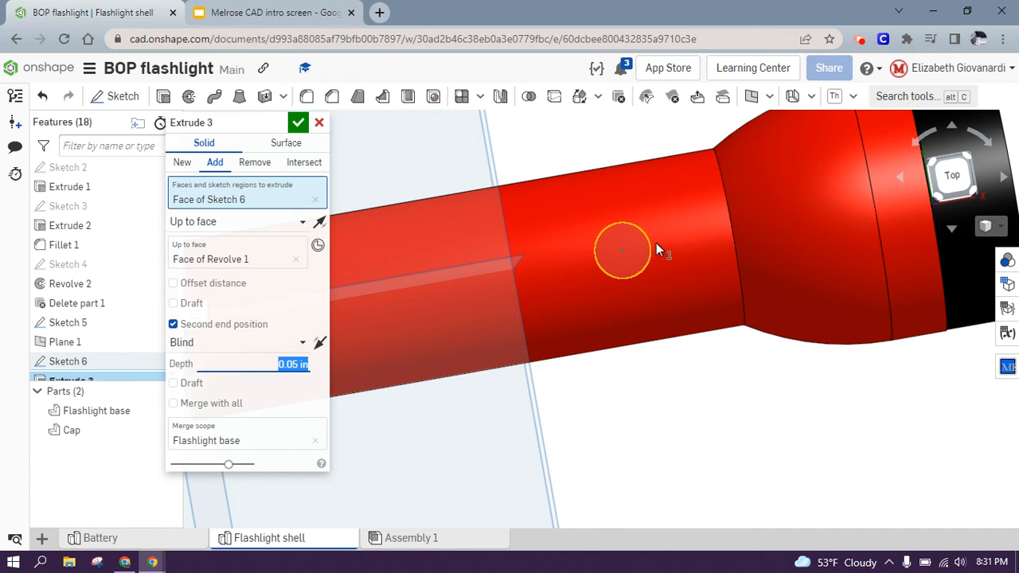
pyautogui.moveTo(541, 152)
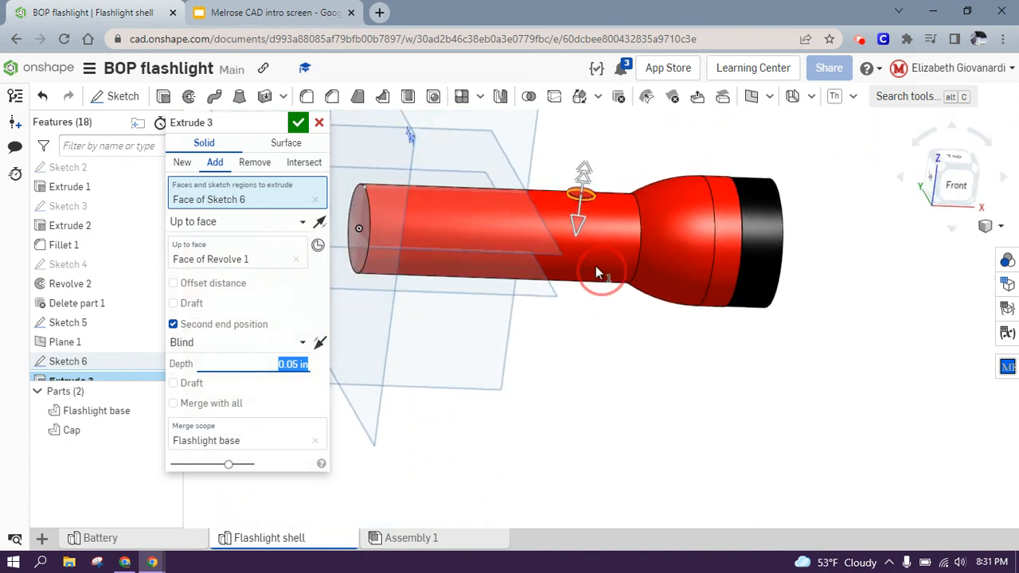
pyautogui.moveTo(598, 273); pyautogui.dragTo(581, 275)
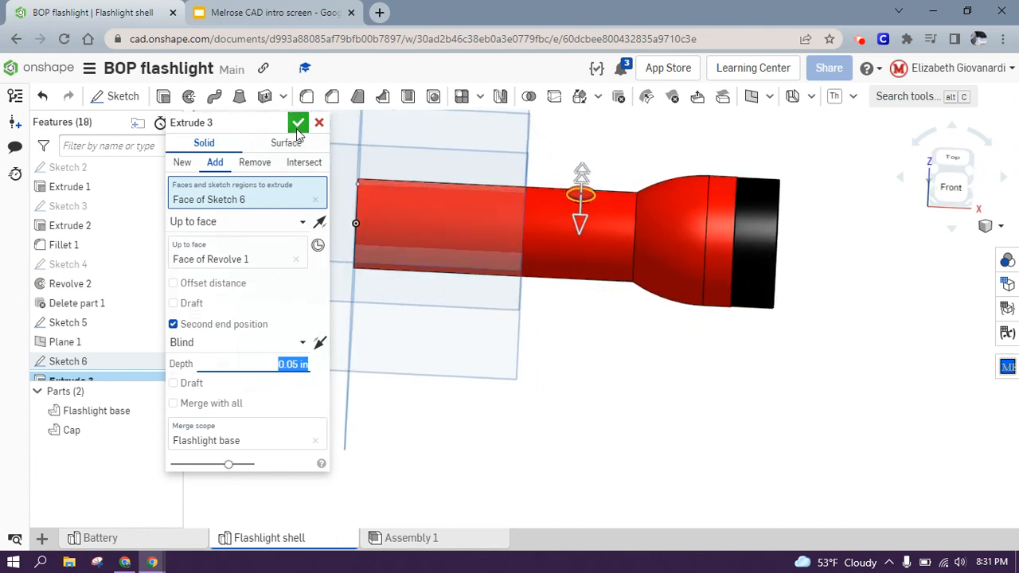
pyautogui.click(298, 123)
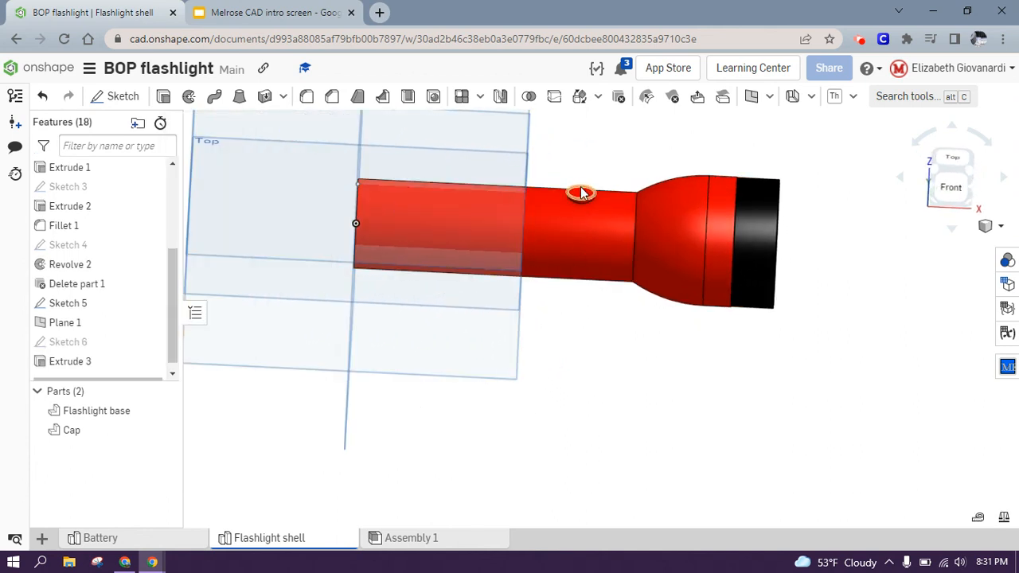
pyautogui.click(582, 192)
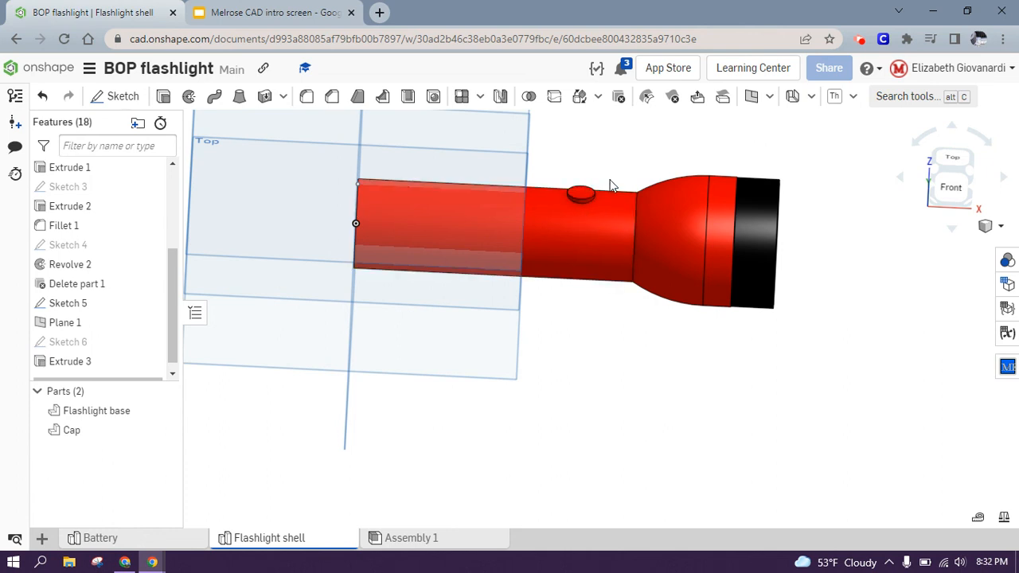
pyautogui.moveTo(561, 345)
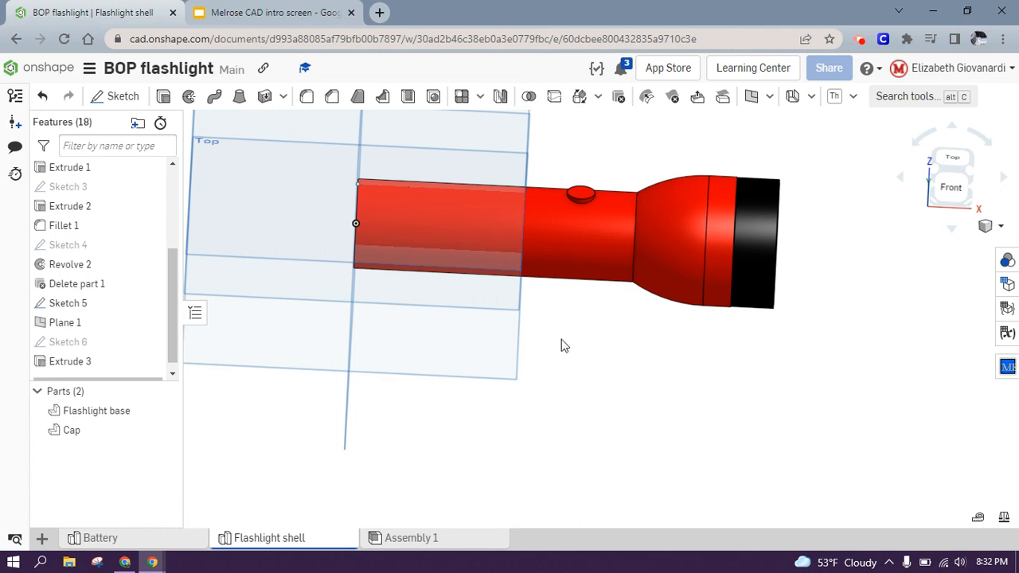
pyautogui.moveTo(656, 341)
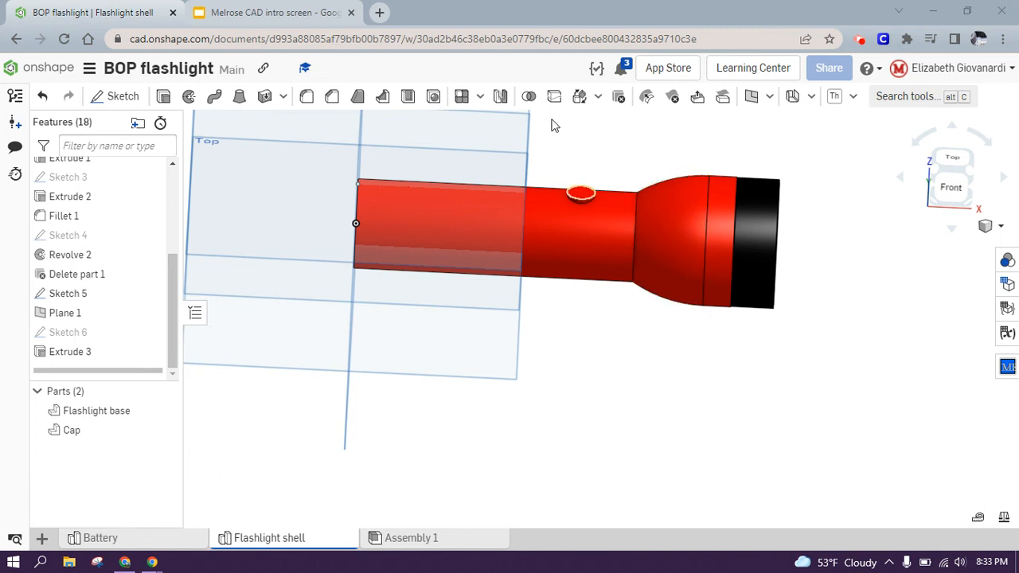
pyautogui.click(768, 96)
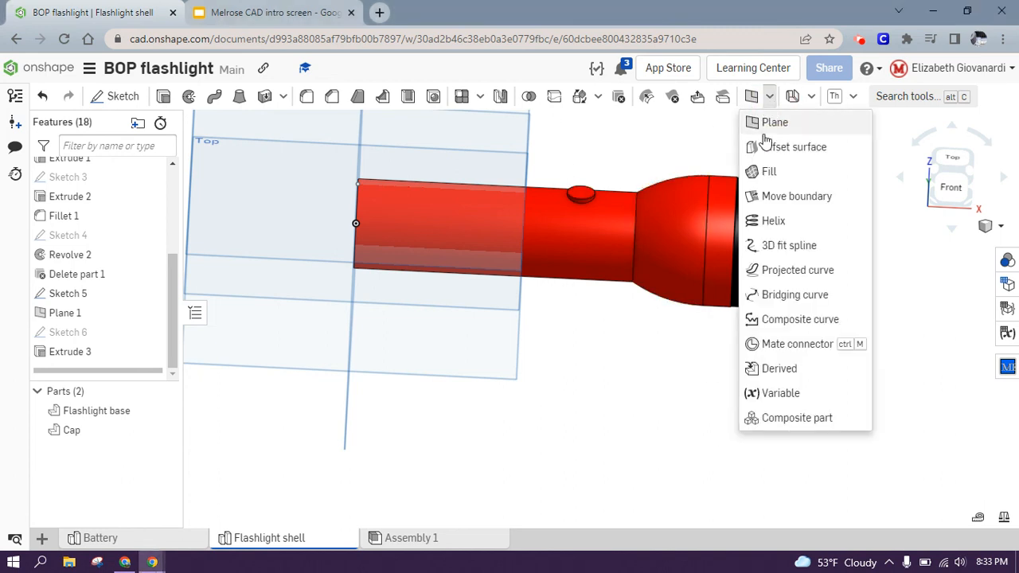
pyautogui.click(774, 122)
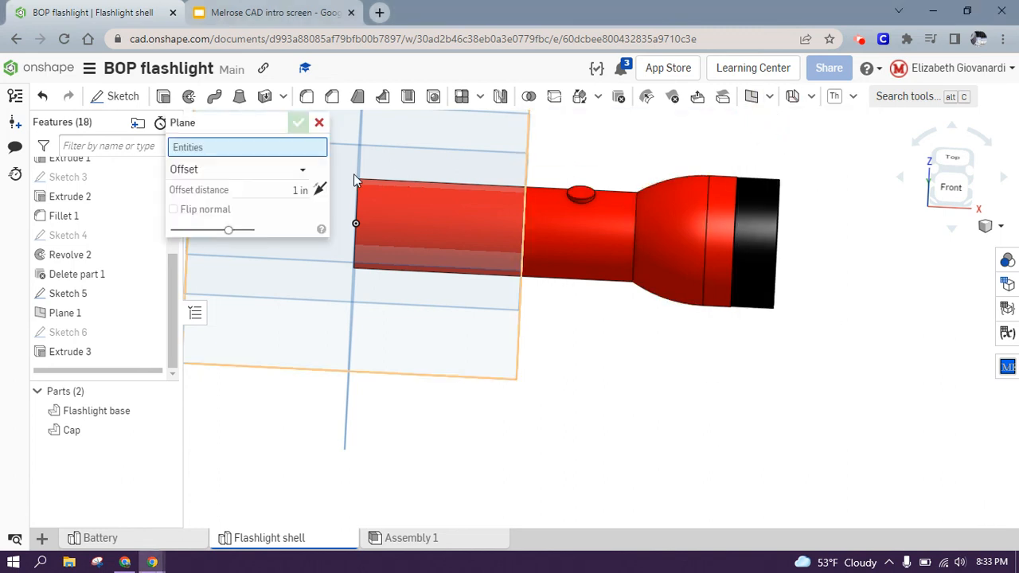
pyautogui.click(302, 169)
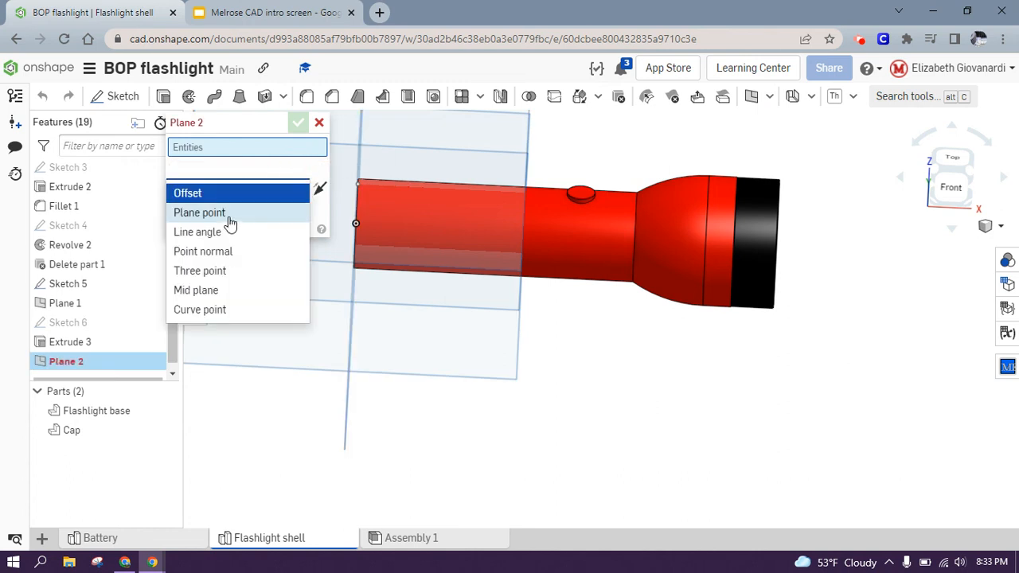
pyautogui.moveTo(231, 252)
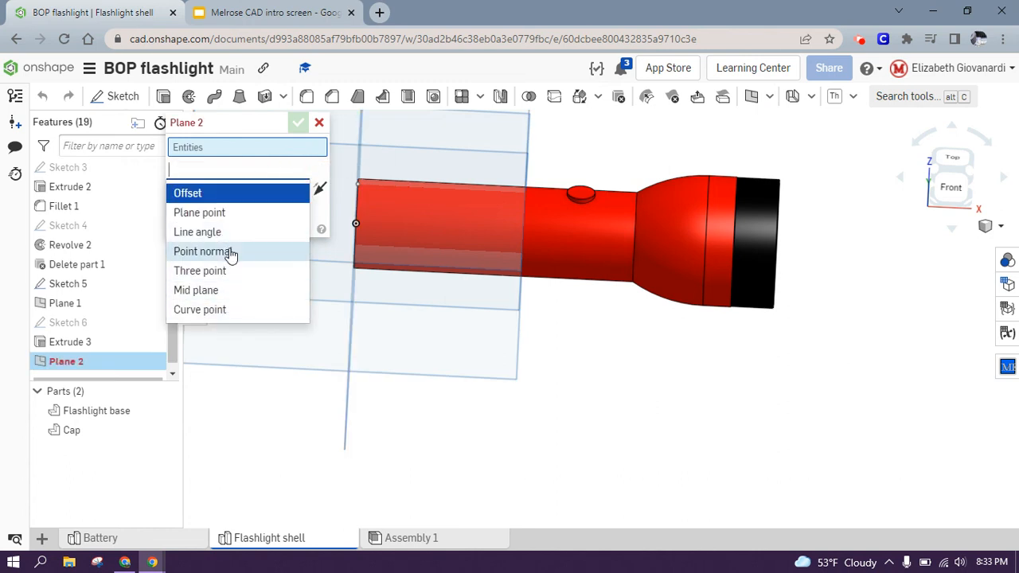
pyautogui.moveTo(196, 290)
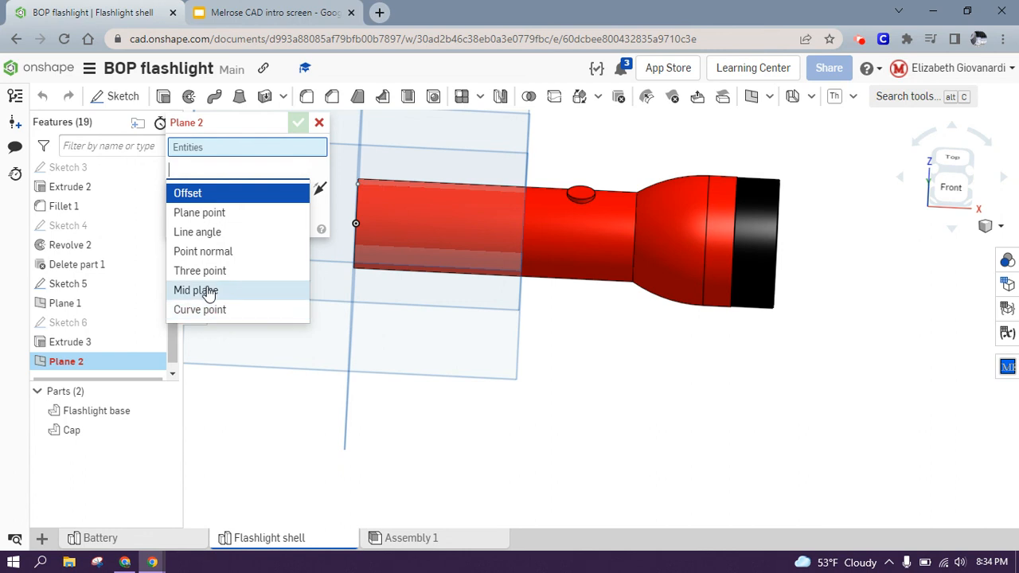
pyautogui.moveTo(239, 213)
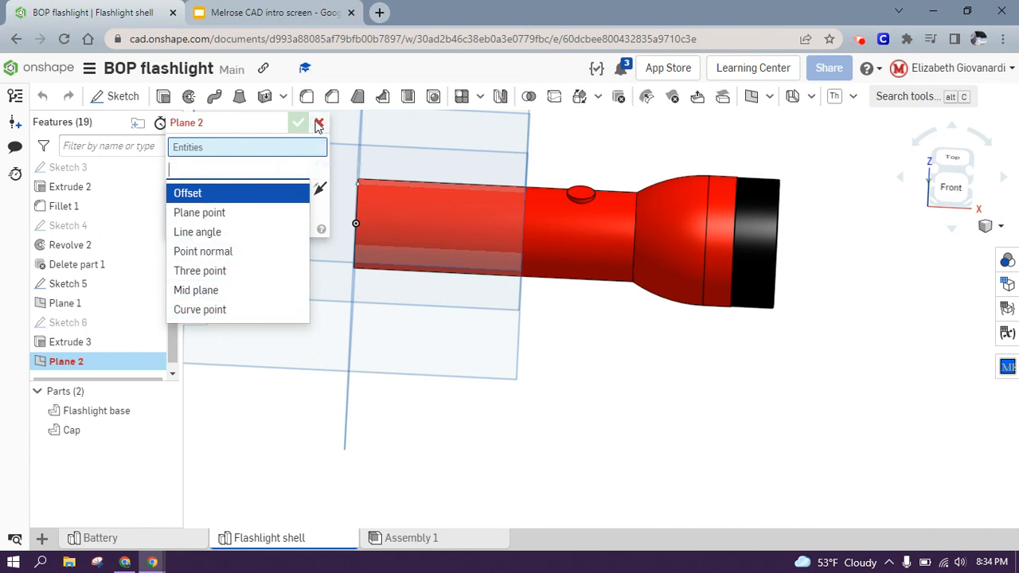
pyautogui.click(319, 123)
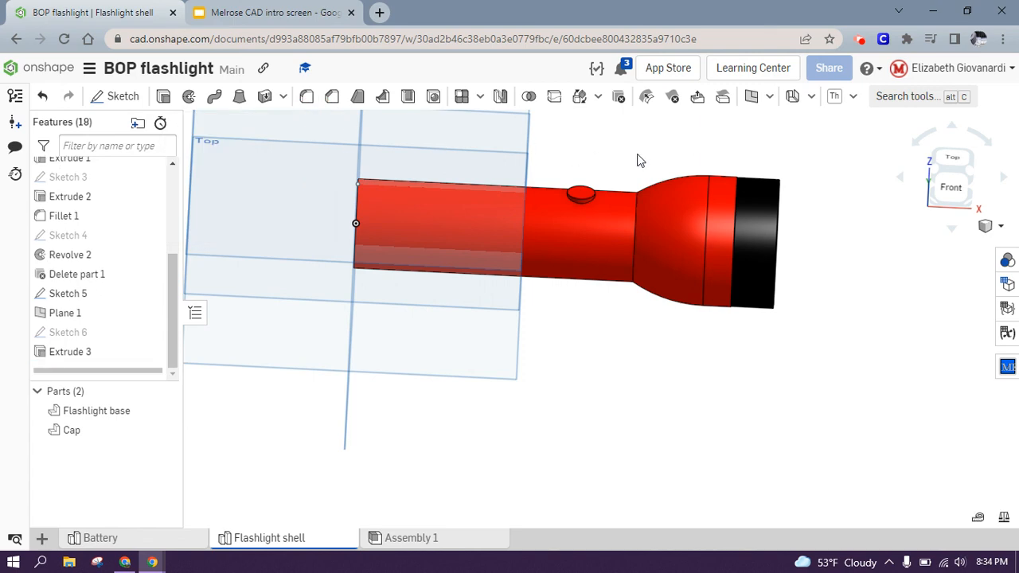